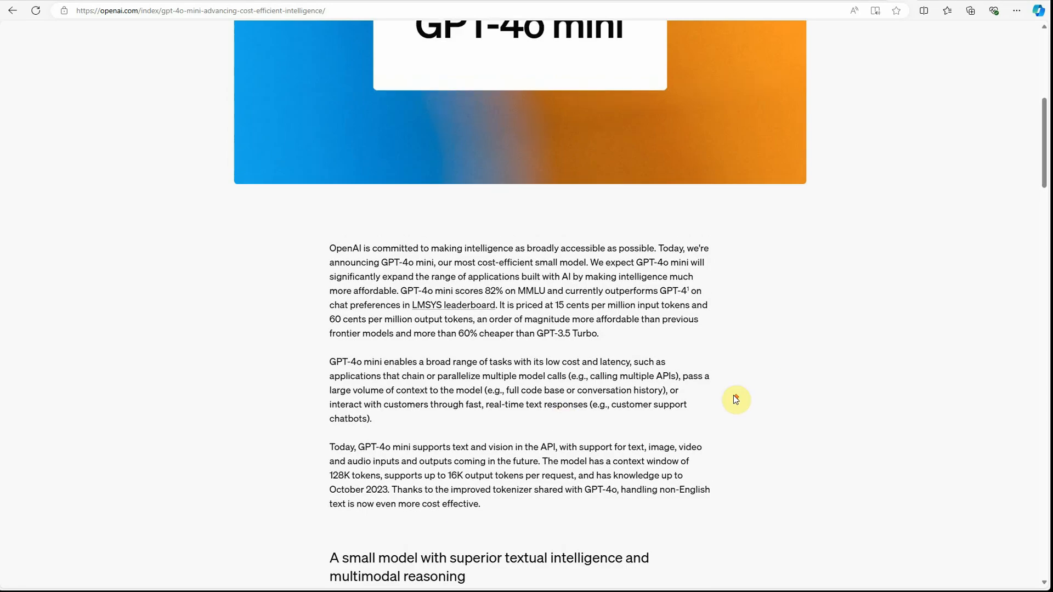
Read the article's opening paragraphs, highlighting words like 'currently', 'preferences' and 'GPT-4o mini'.
{"action": "scroll", "scroll_direction": "up", "scroll_amount": 3}
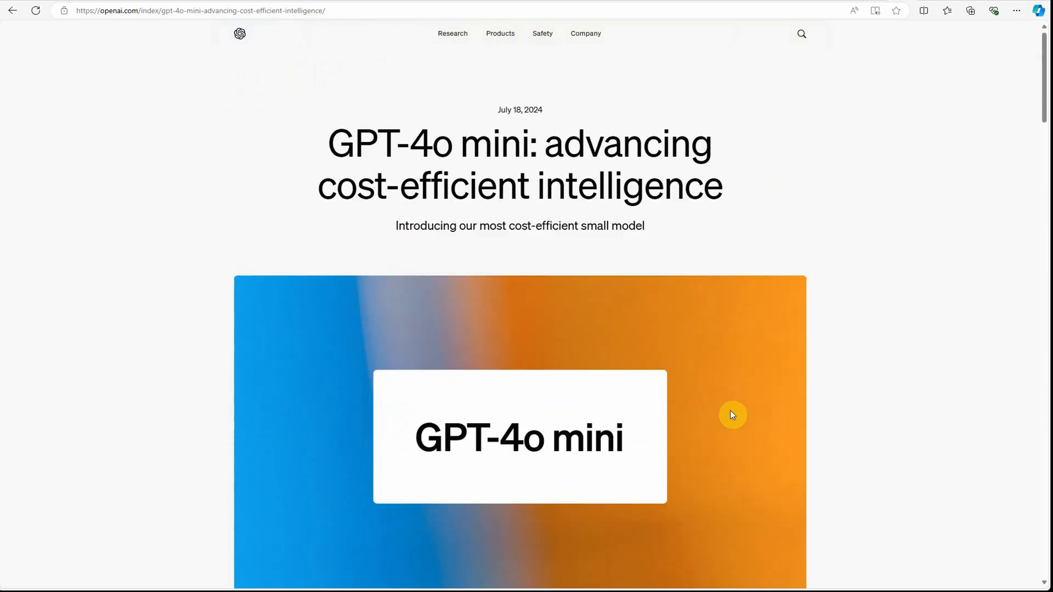
{"action": "mouse_move", "coordinate": [858, 355]}
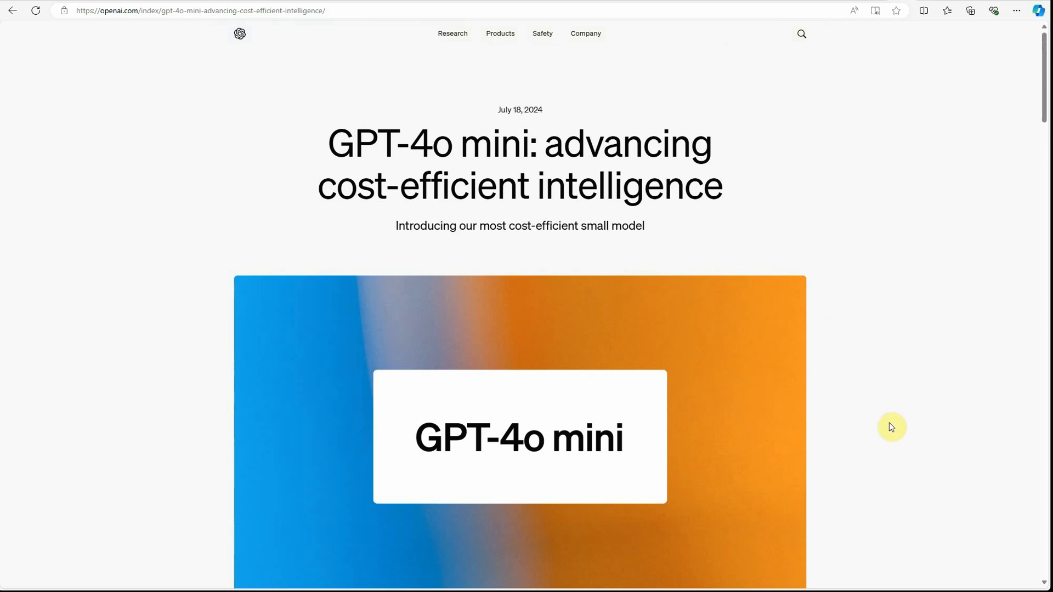
{"action": "scroll", "scroll_direction": "down", "scroll_amount": 3}
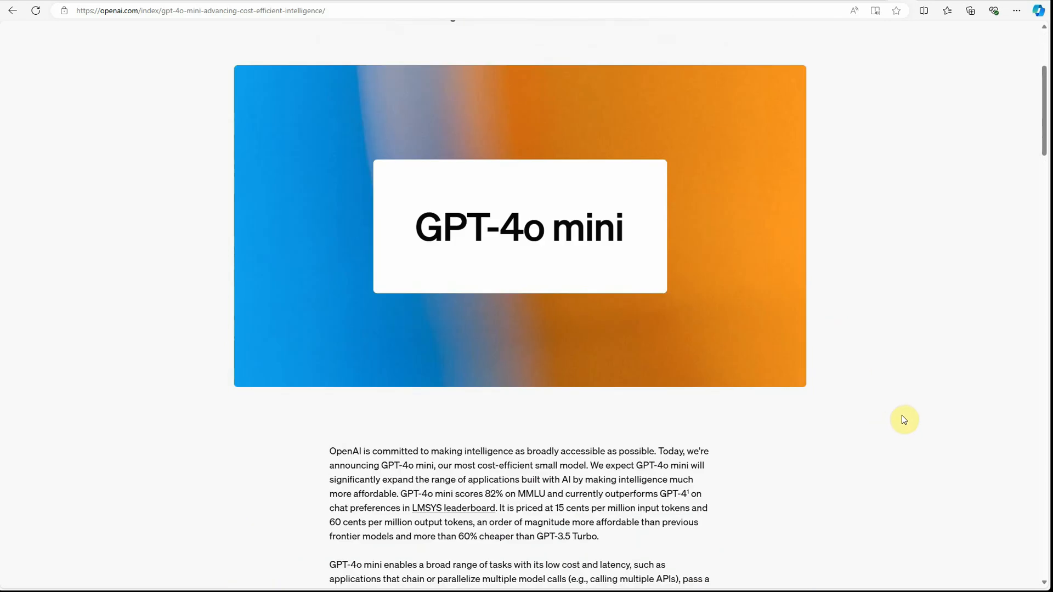
{"action": "scroll", "scroll_direction": "down", "scroll_amount": 3}
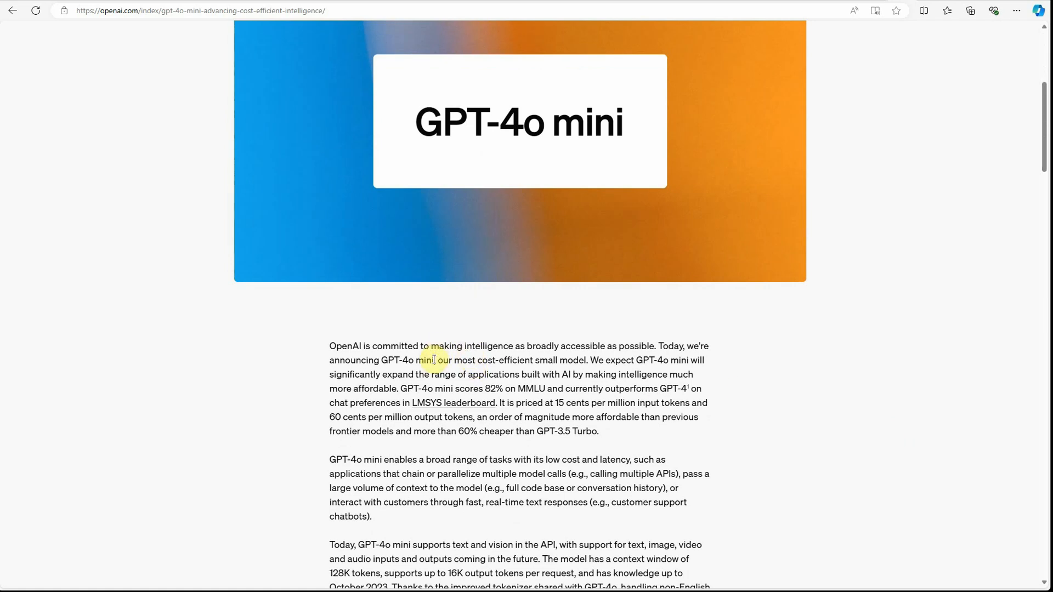
{"action": "mouse_move", "coordinate": [593, 382]}
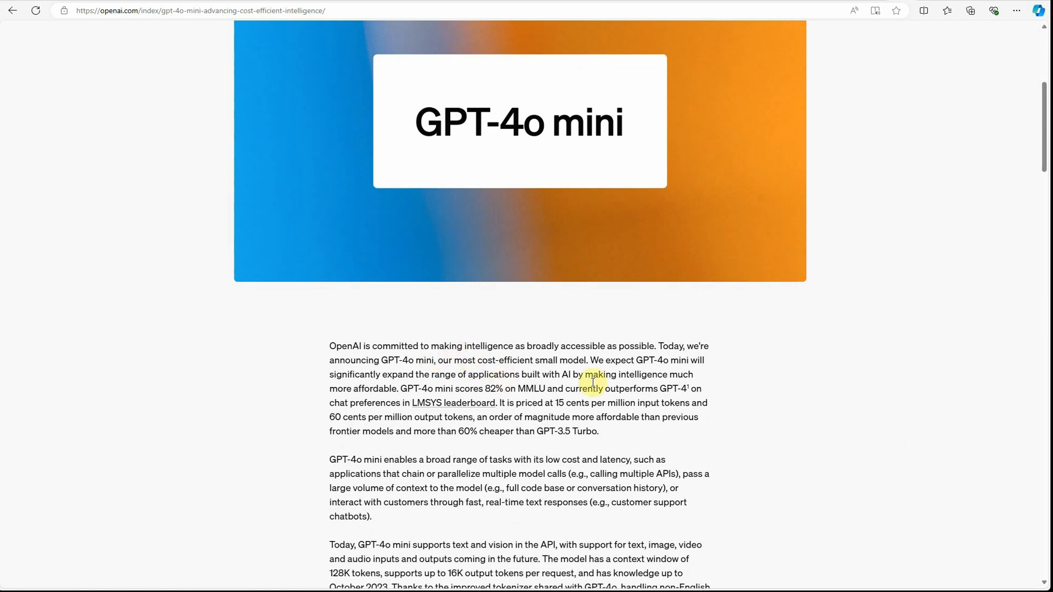
{"action": "mouse_move", "coordinate": [638, 360]}
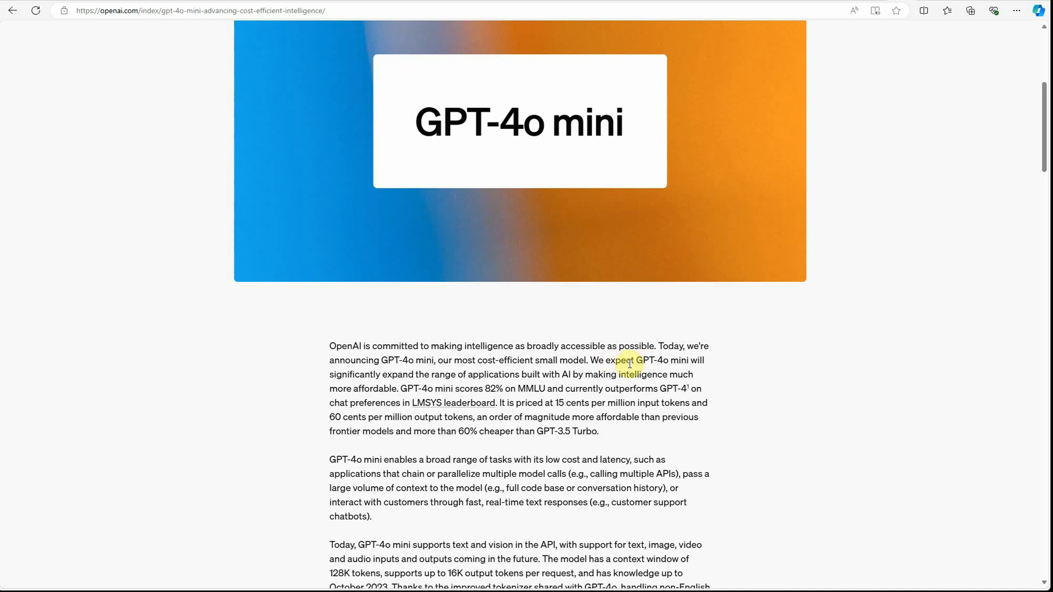
{"action": "mouse_move", "coordinate": [686, 414]}
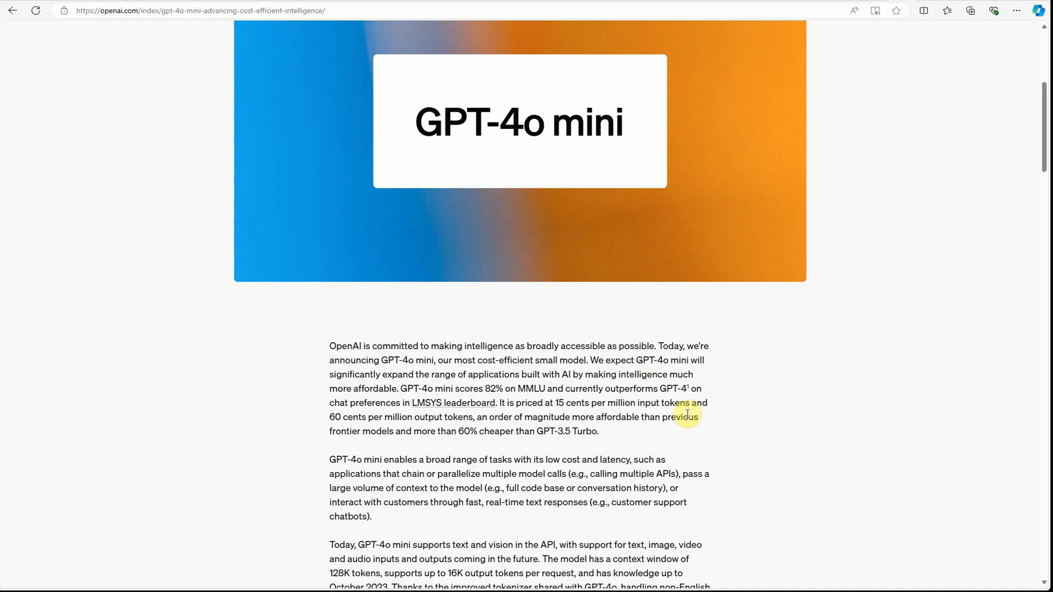
{"action": "double_click", "coordinate": [581, 388]}
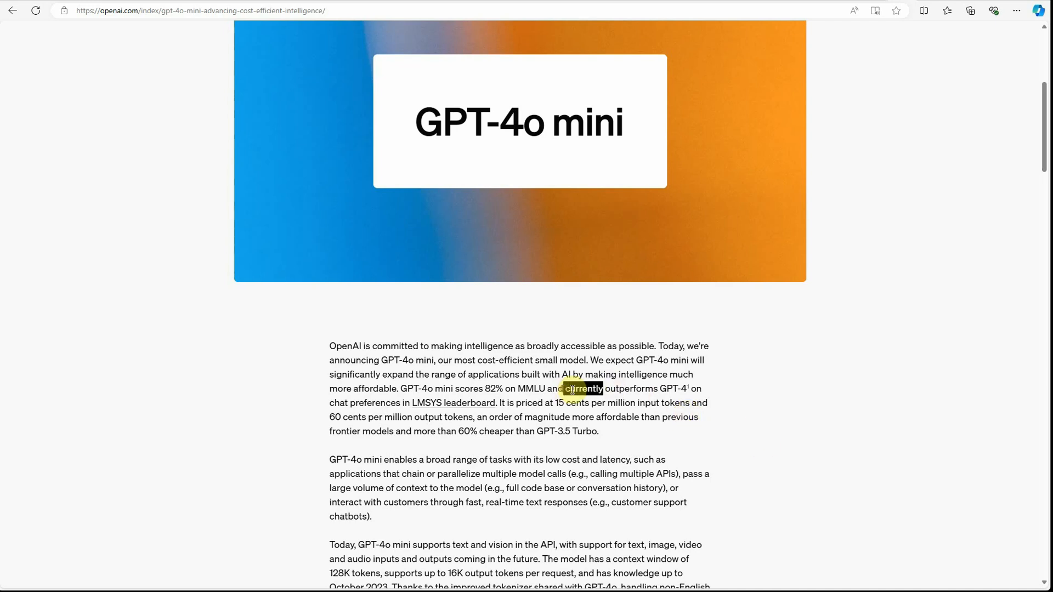
{"action": "left_click_drag", "start_coordinate": [566, 388], "coordinate": [699, 388]}
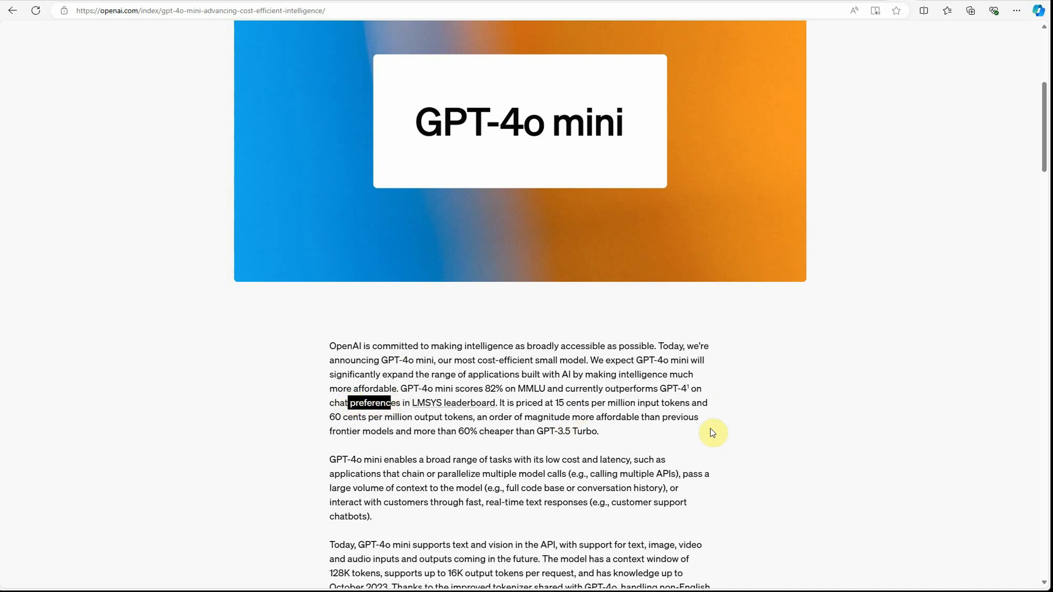
{"action": "mouse_move", "coordinate": [695, 441]}
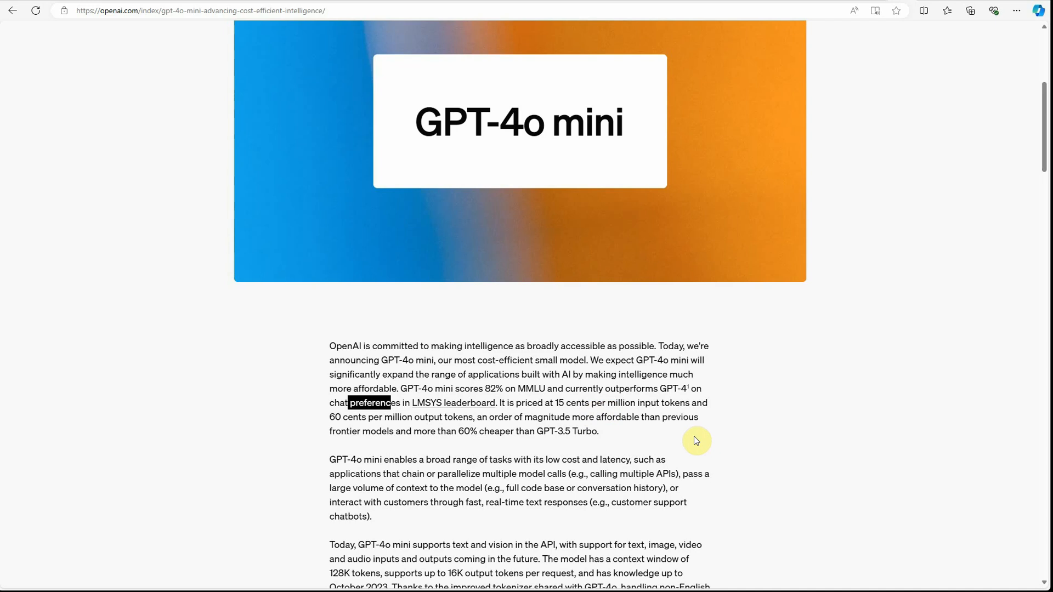
{"action": "left_click_drag", "start_coordinate": [531, 402], "coordinate": [608, 417]}
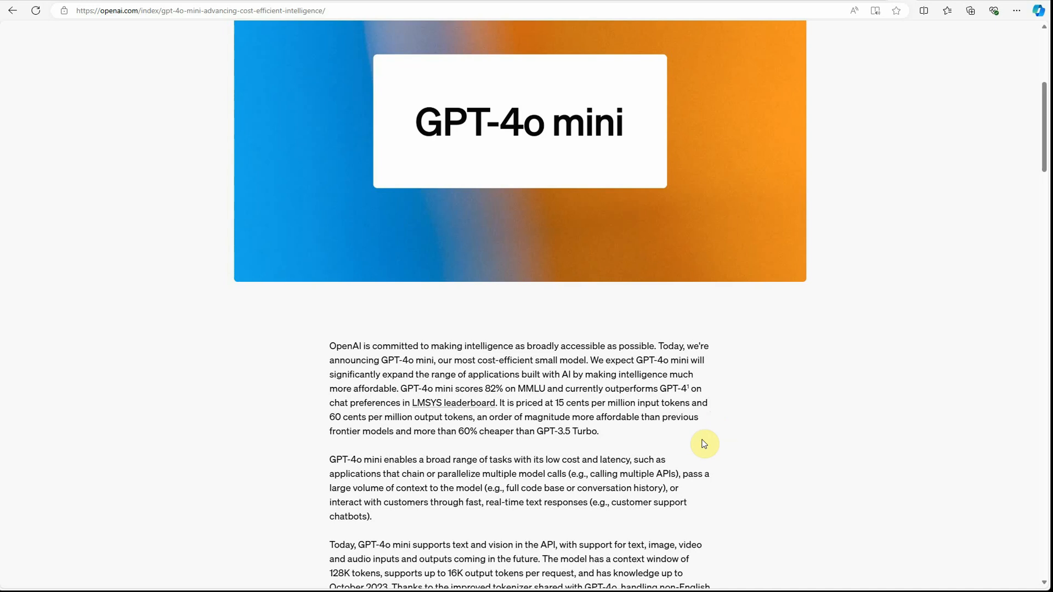
{"action": "mouse_move", "coordinate": [676, 462]}
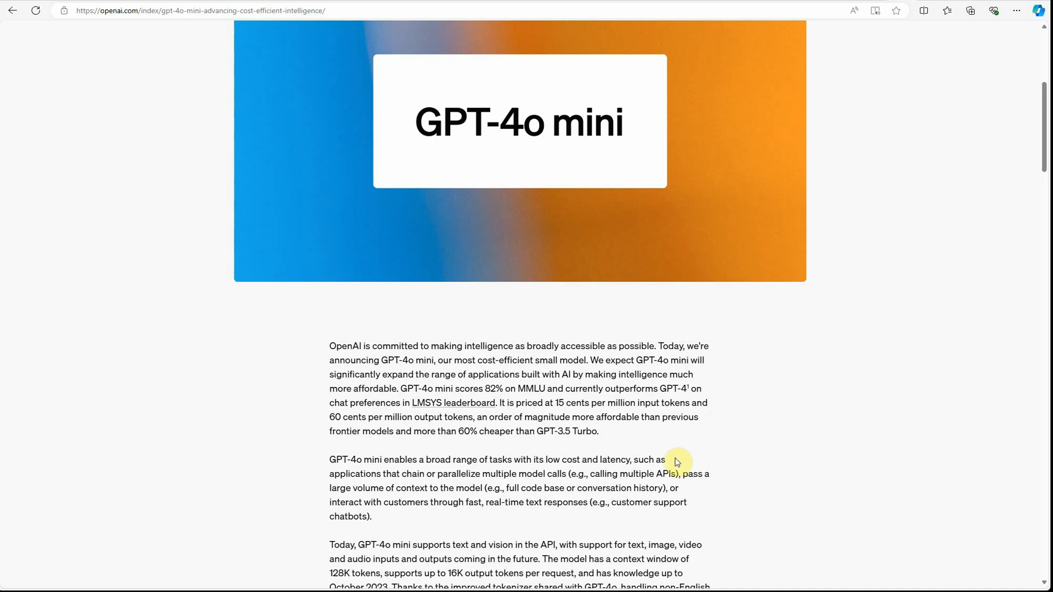
{"action": "mouse_move", "coordinate": [379, 434]}
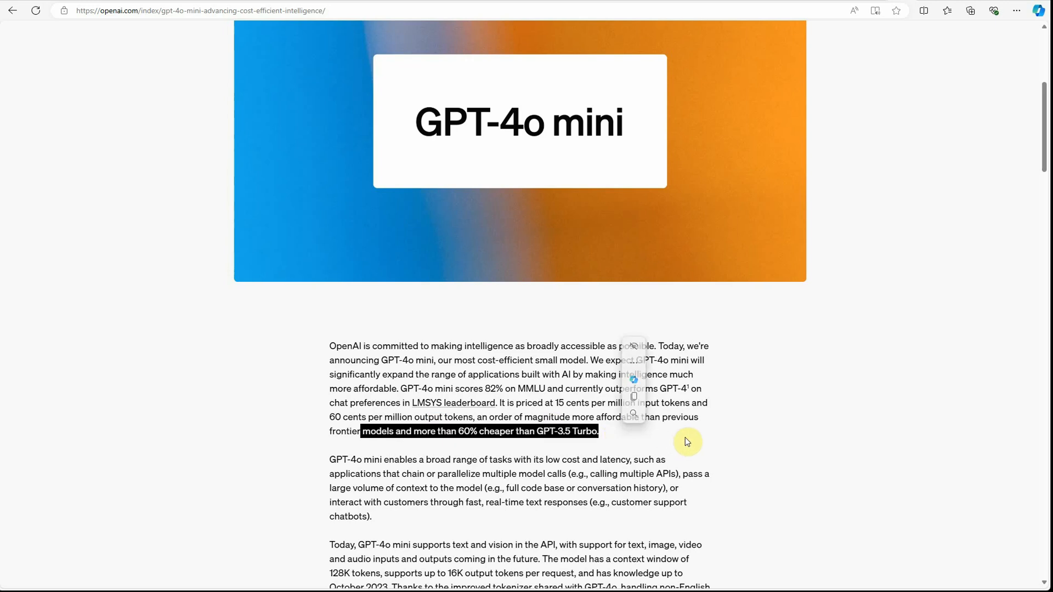
{"action": "left_click", "coordinate": [689, 442]}
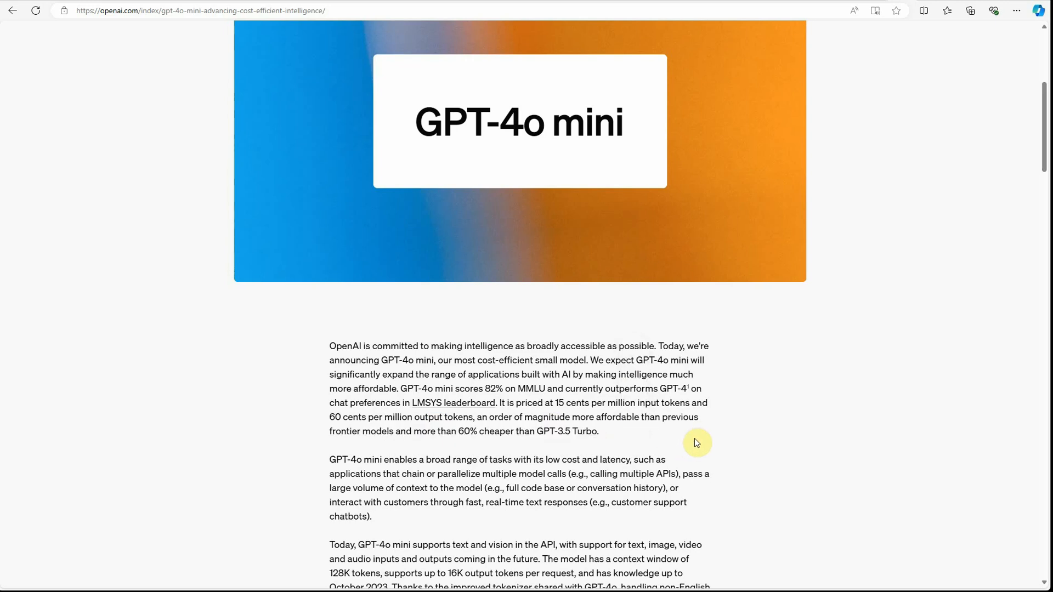
{"action": "double_click", "coordinate": [564, 432]}
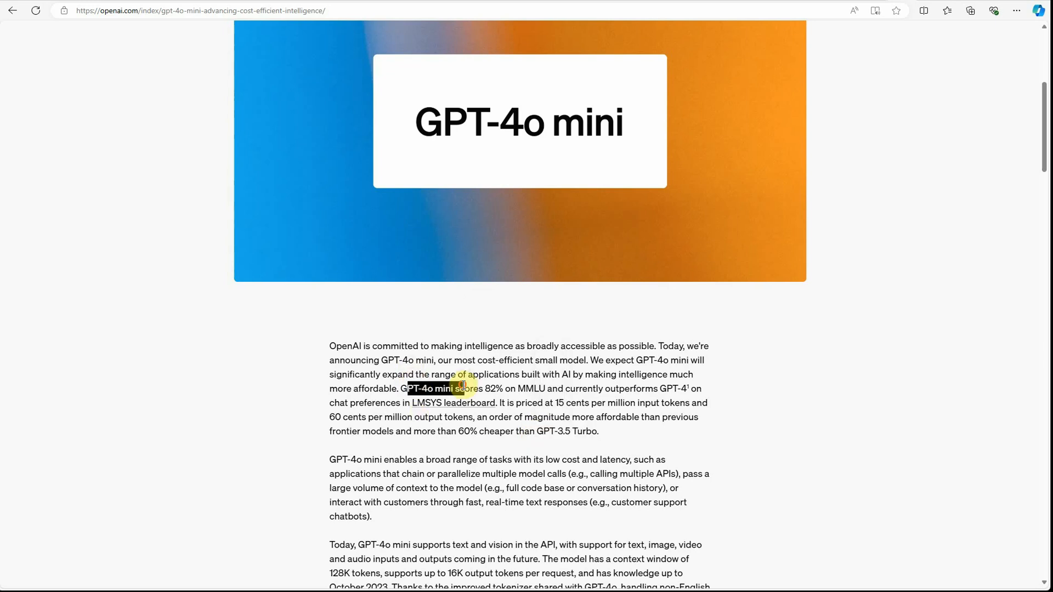
Scroll down to the textual intelligence section and the Model Evaluation Scores chart.
{"action": "scroll", "scroll_direction": "down", "scroll_amount": 3}
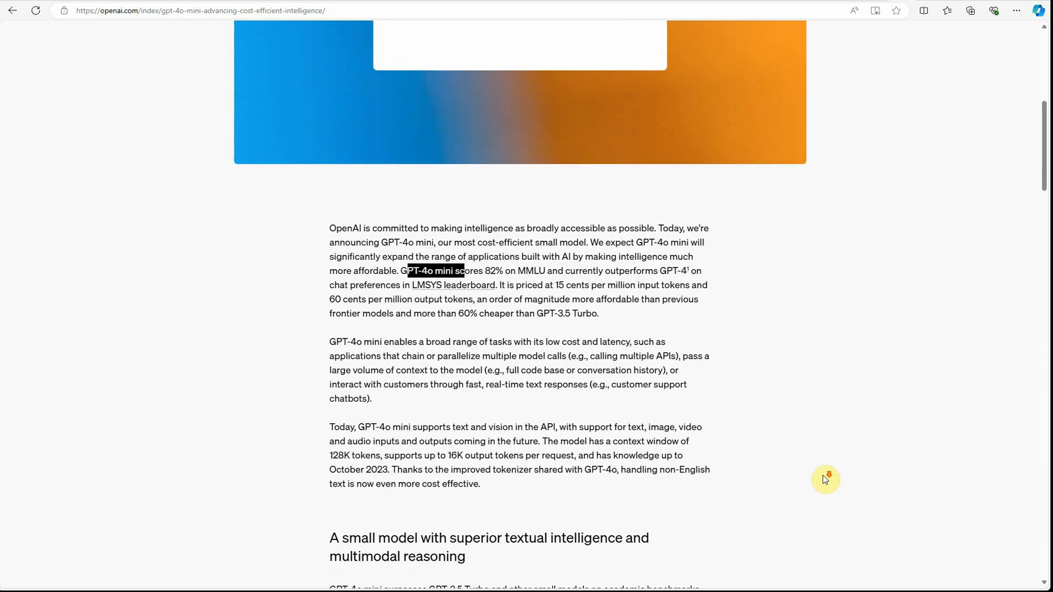
{"action": "scroll", "scroll_direction": "down", "scroll_amount": 3}
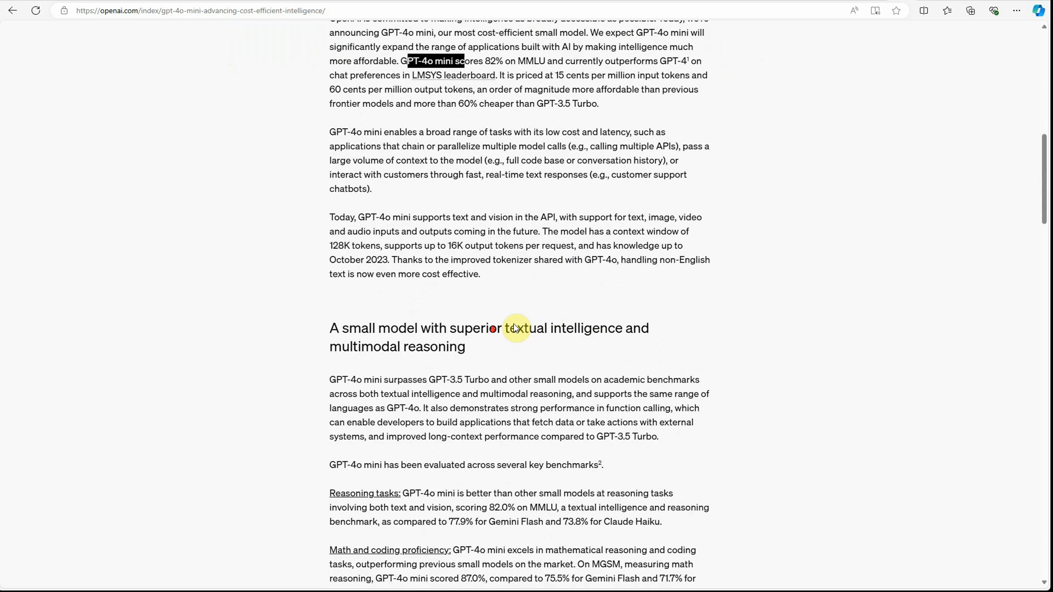
{"action": "scroll", "scroll_direction": "down", "scroll_amount": 3}
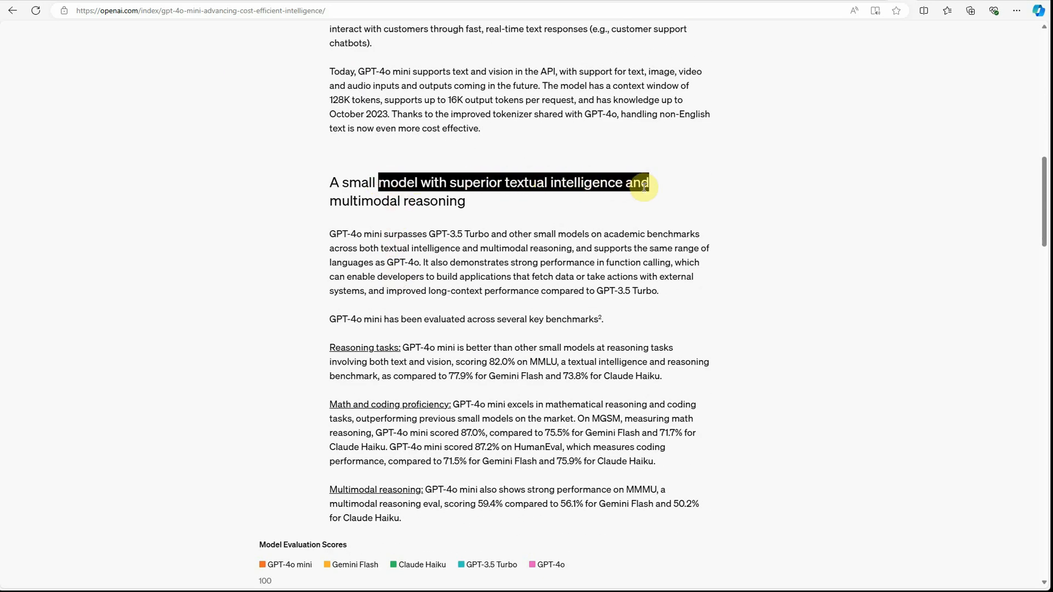
{"action": "left_click_drag", "start_coordinate": [645, 186], "coordinate": [661, 200]}
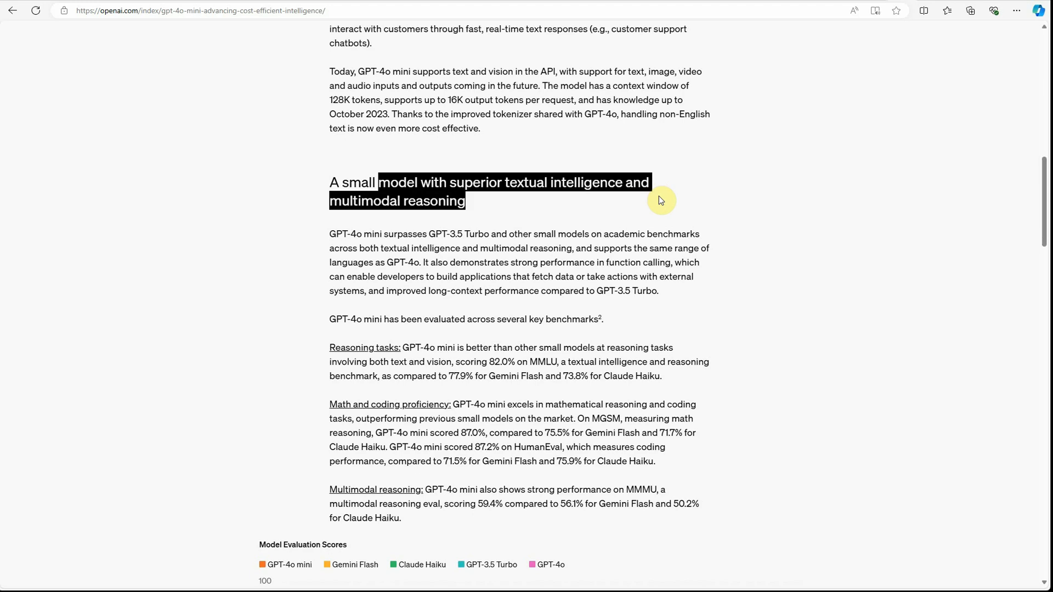
{"action": "scroll", "scroll_direction": "down", "scroll_amount": 3}
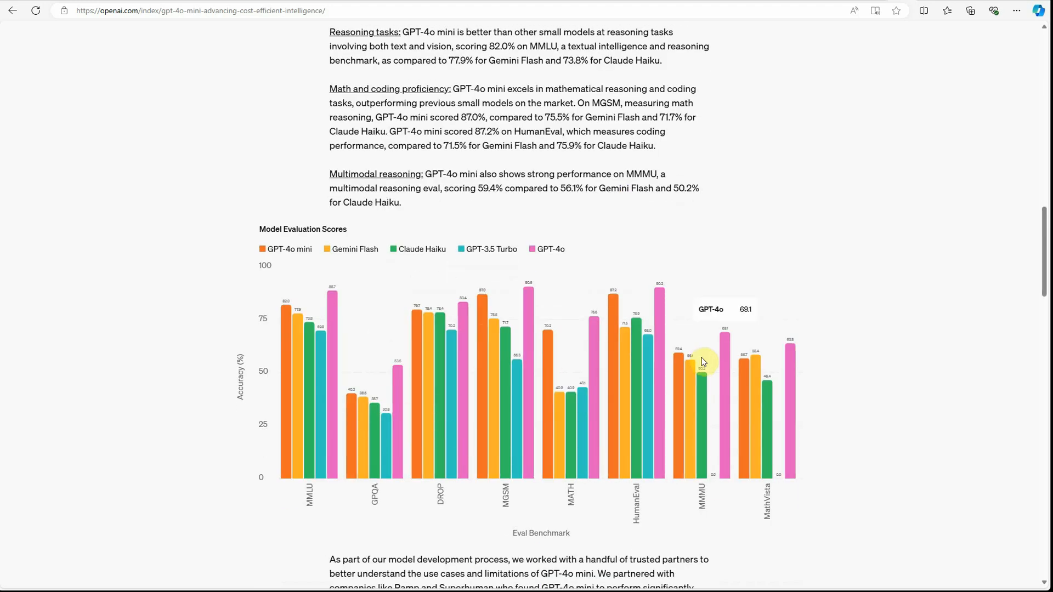
{"action": "mouse_move", "coordinate": [526, 303]}
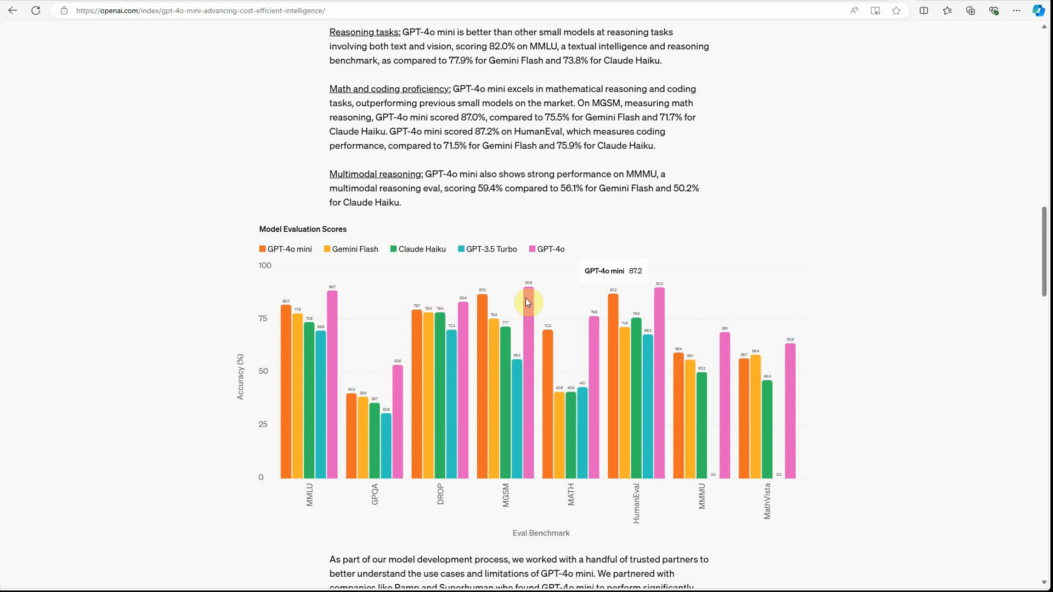
{"action": "mouse_move", "coordinate": [295, 247]}
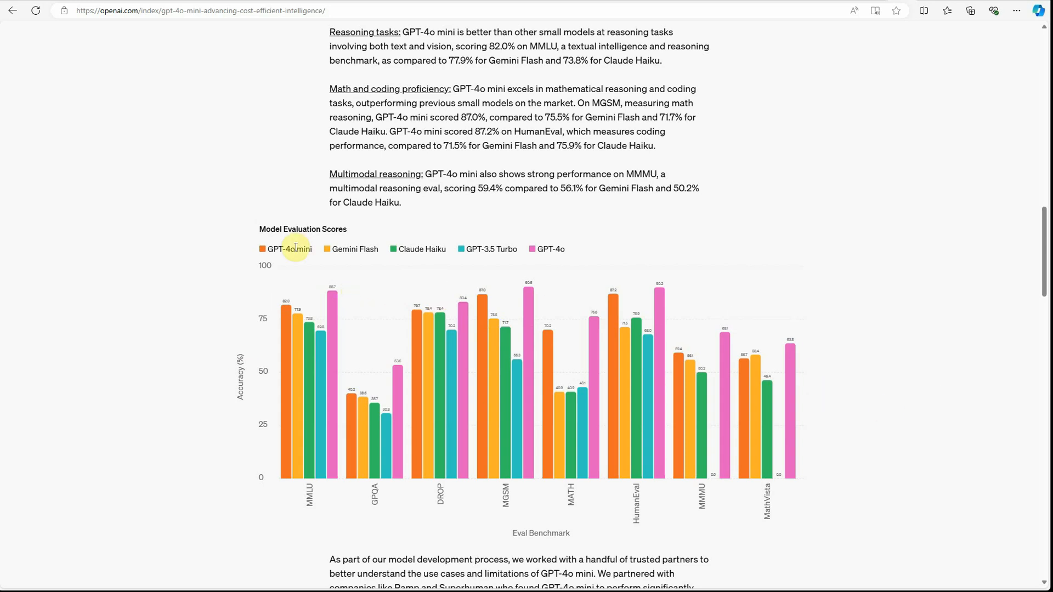
{"action": "mouse_move", "coordinate": [978, 355]}
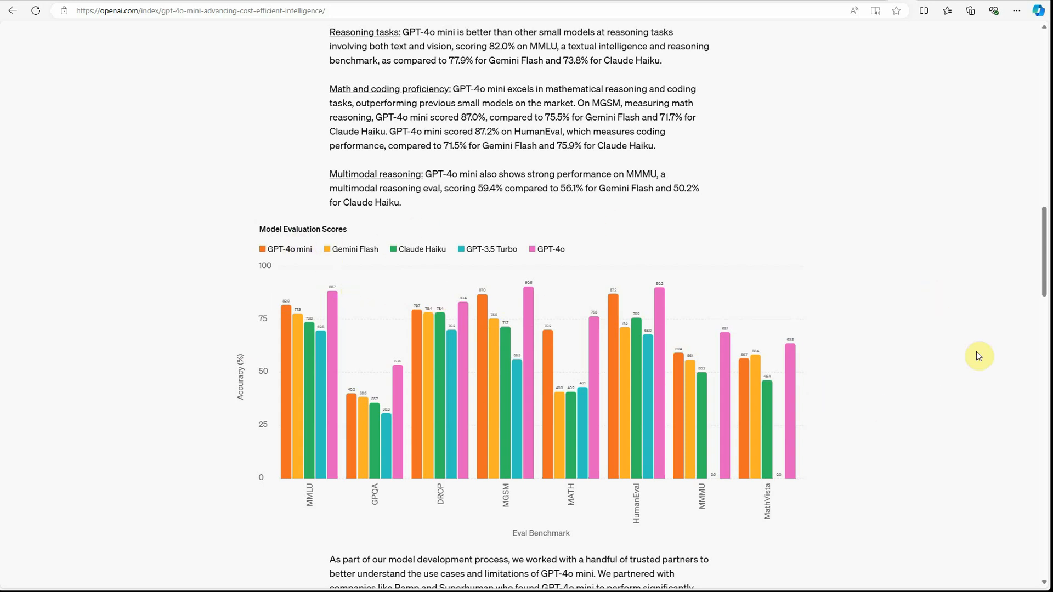
{"action": "mouse_move", "coordinate": [906, 341]}
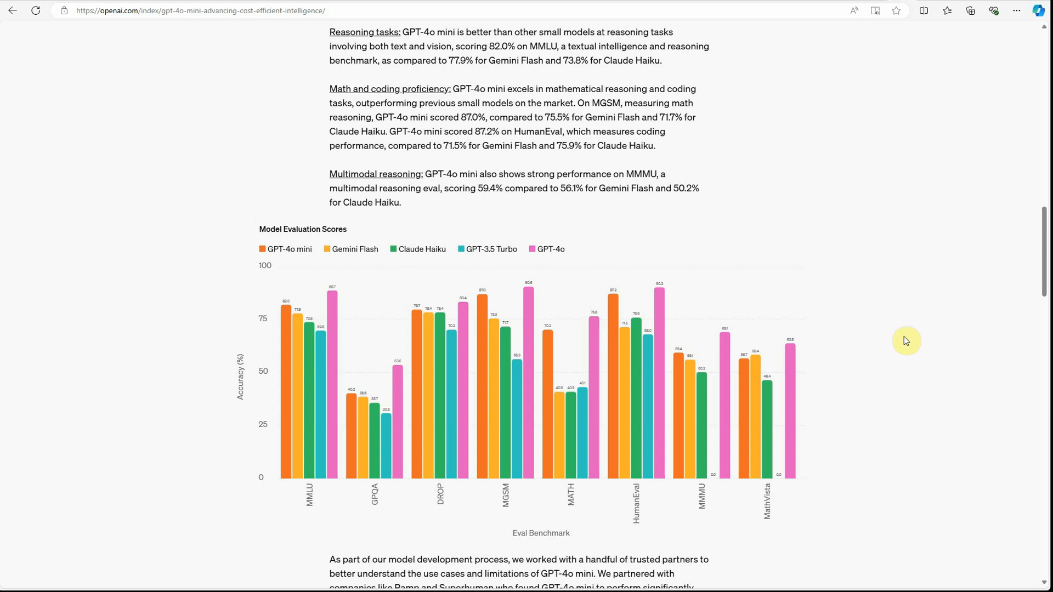
{"action": "mouse_move", "coordinate": [312, 280]}
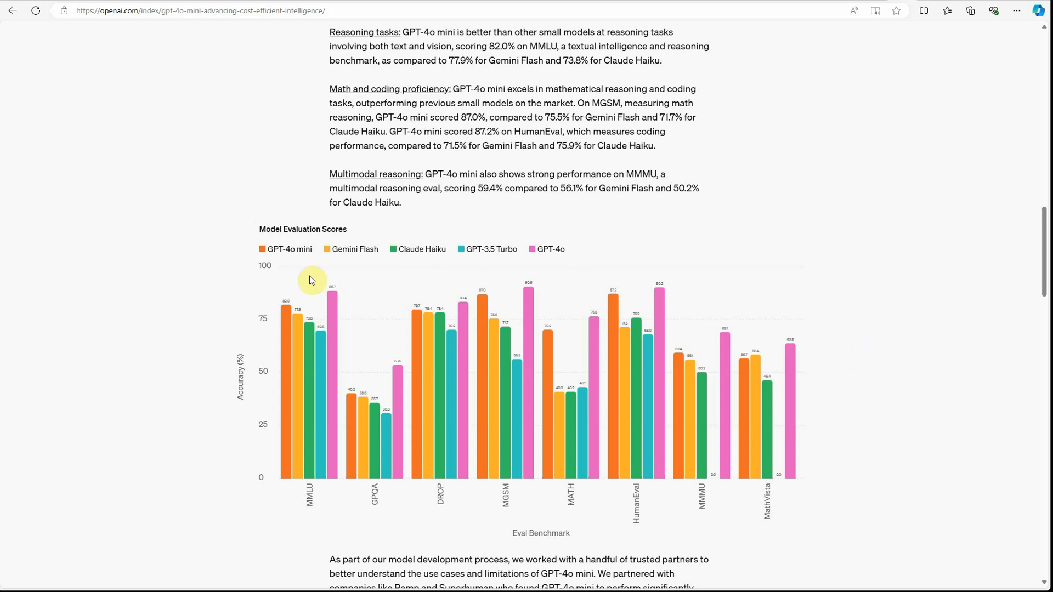
{"action": "mouse_move", "coordinate": [269, 202]}
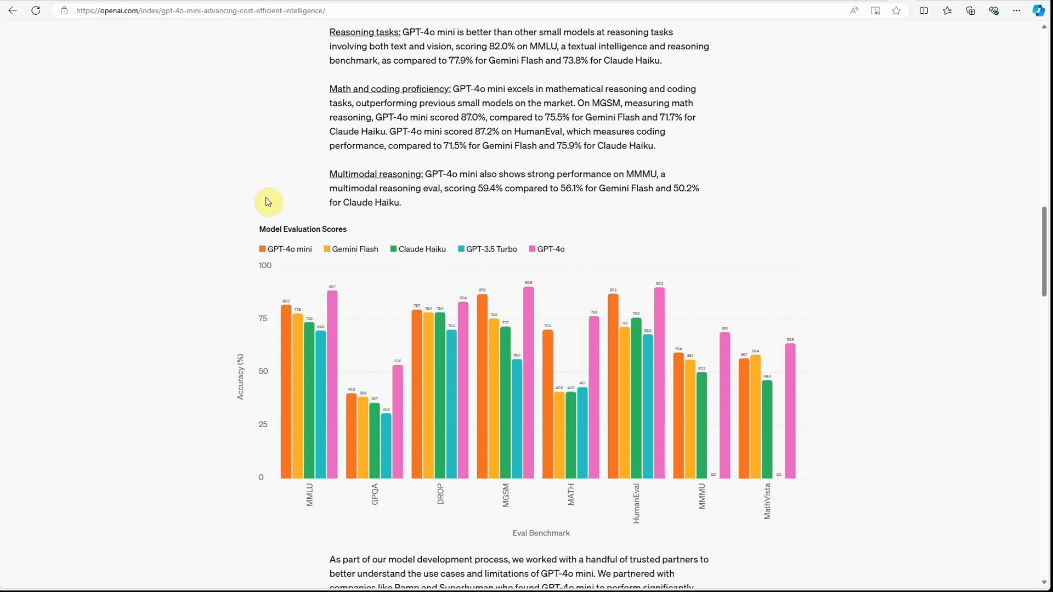
{"action": "mouse_move", "coordinate": [359, 175]}
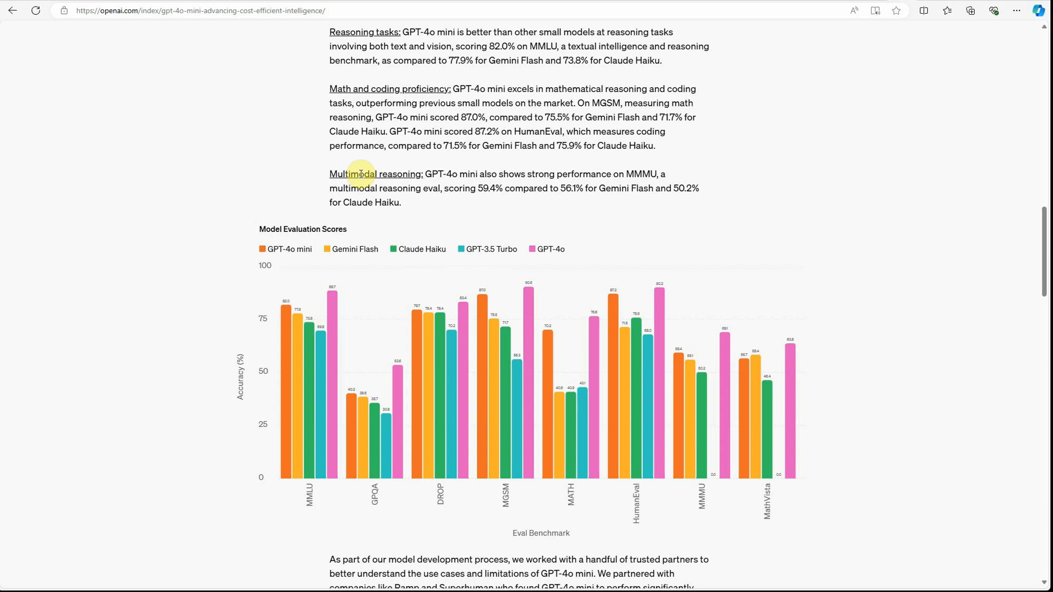
{"action": "mouse_move", "coordinate": [291, 356]}
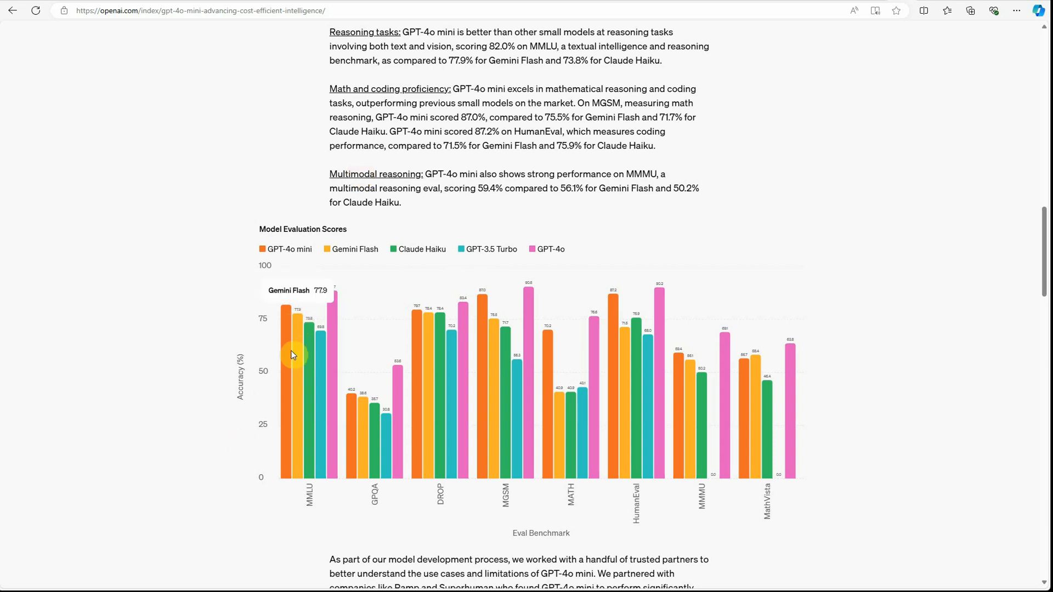
{"action": "mouse_move", "coordinate": [325, 494]}
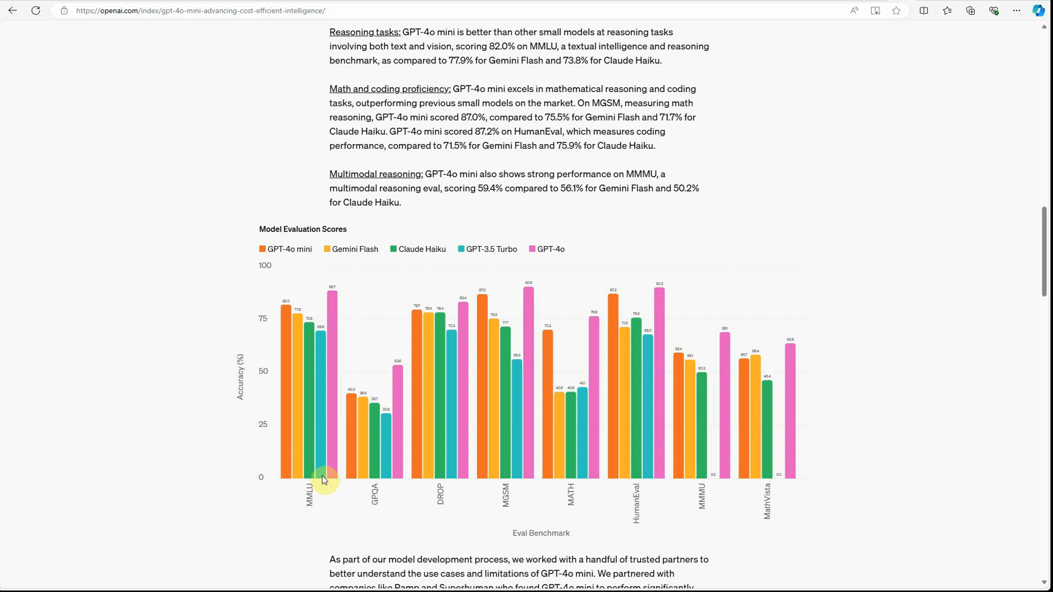
{"action": "mouse_move", "coordinate": [283, 303]}
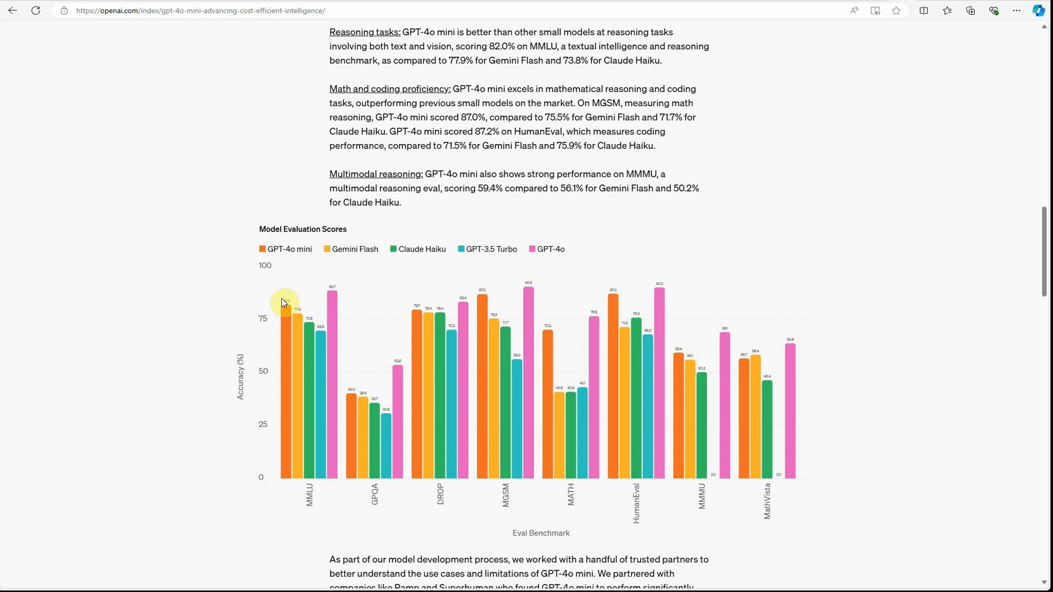
{"action": "mouse_move", "coordinate": [284, 309]}
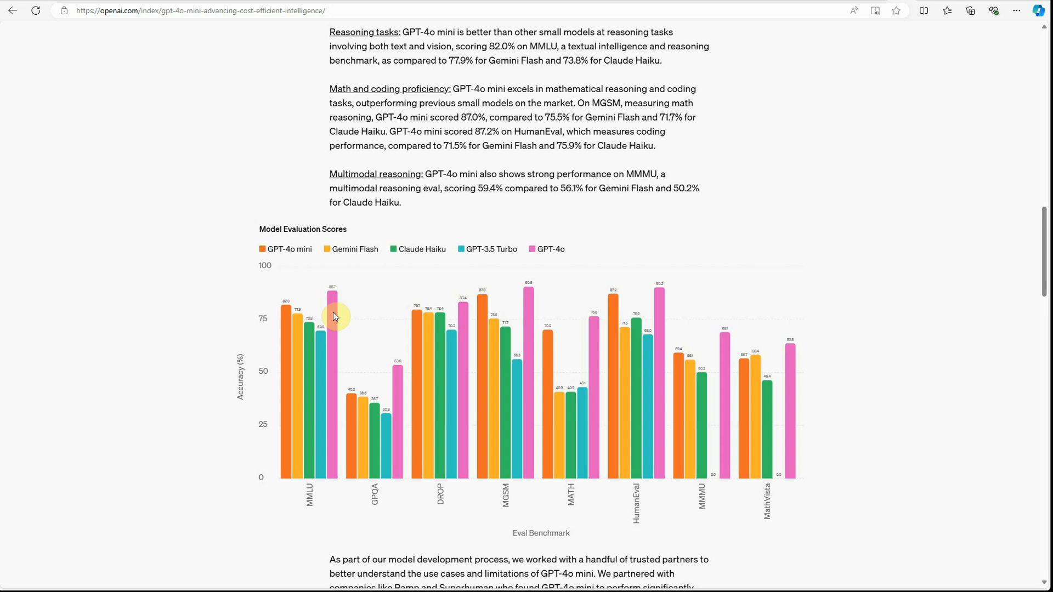
{"action": "mouse_move", "coordinate": [353, 482]}
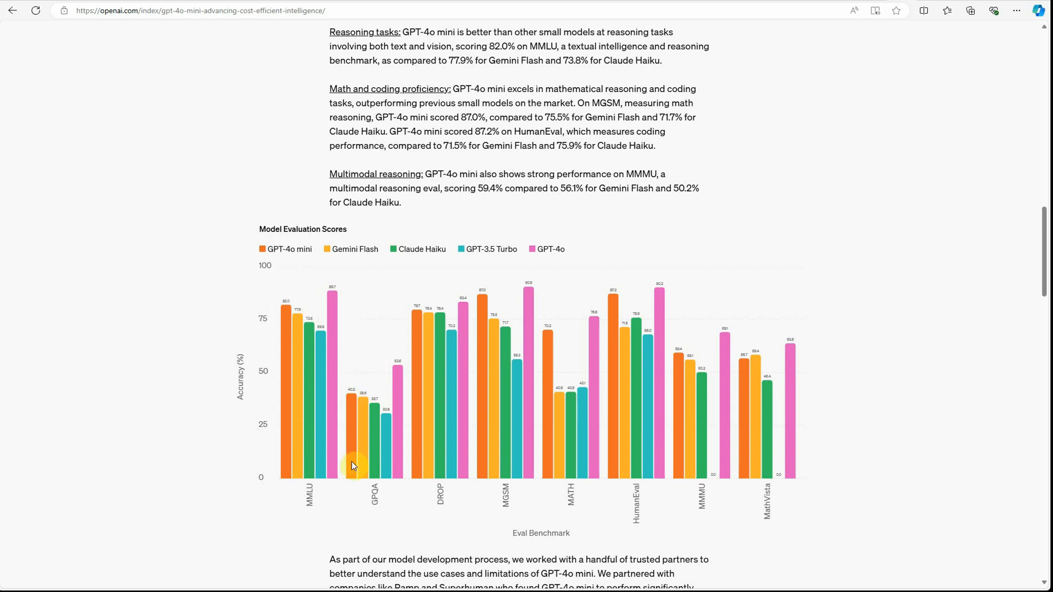
{"action": "mouse_move", "coordinate": [770, 401]}
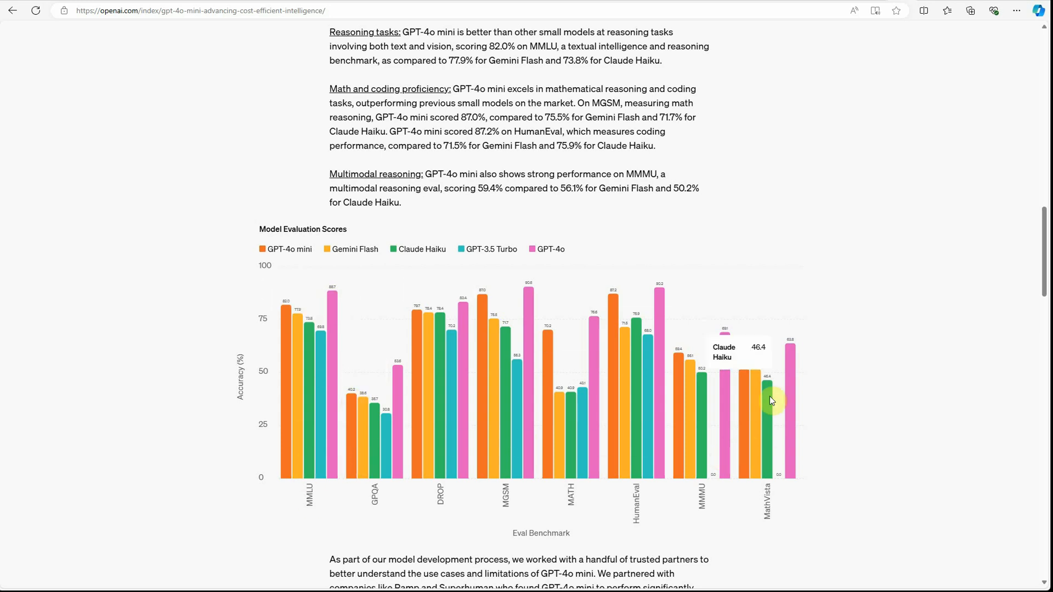
{"action": "mouse_move", "coordinate": [728, 353]}
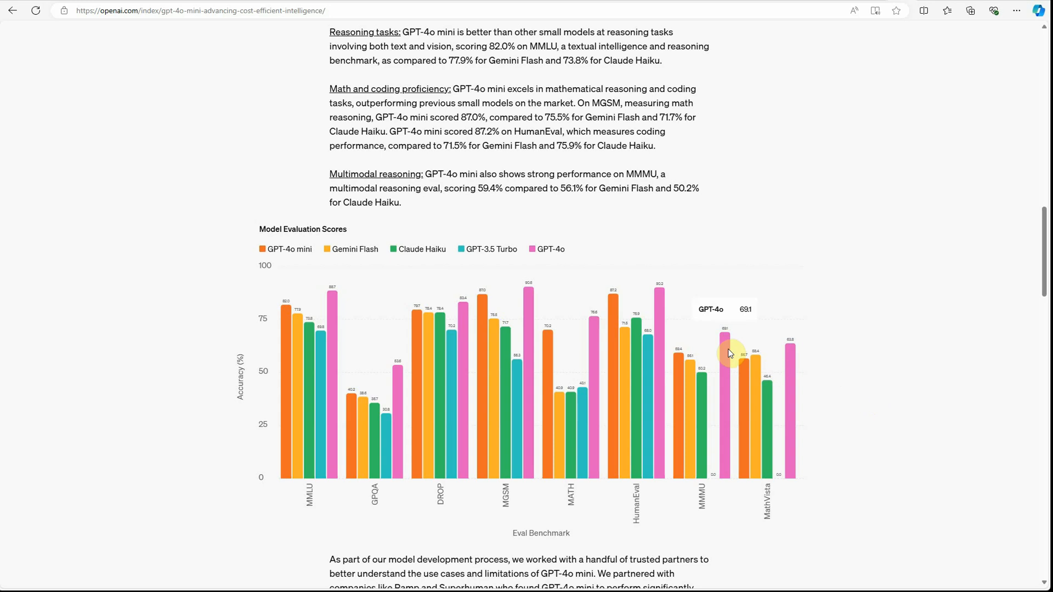
{"action": "mouse_move", "coordinate": [671, 324]}
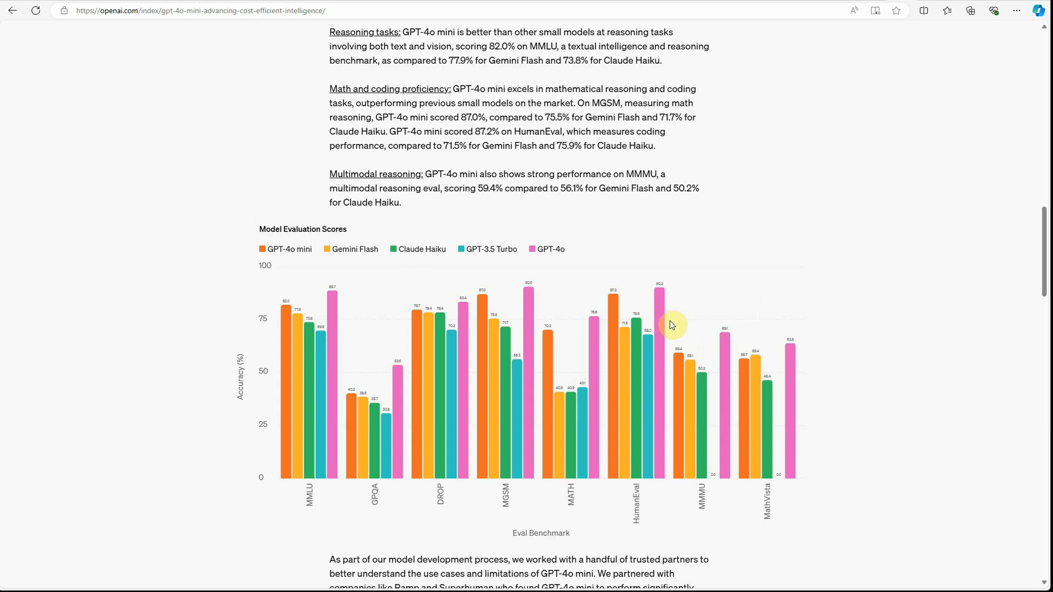
{"action": "mouse_move", "coordinate": [769, 356]}
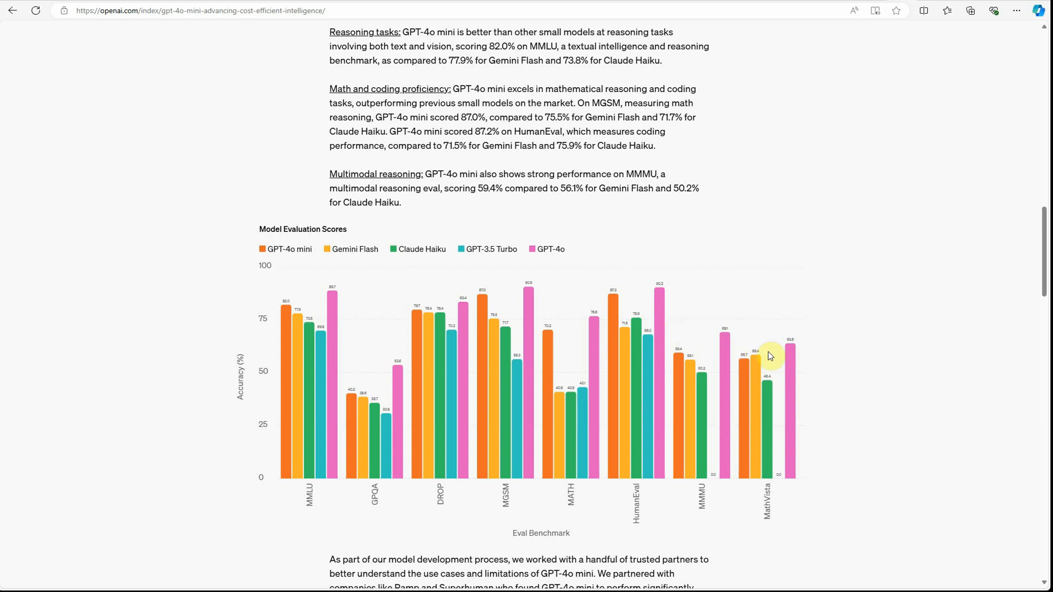
{"action": "mouse_move", "coordinate": [836, 434]}
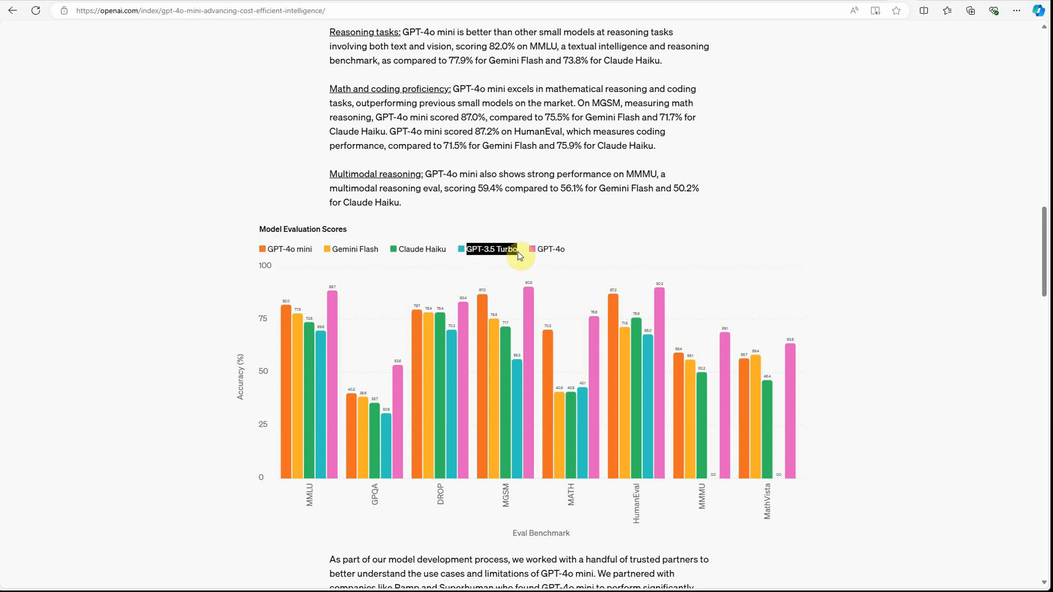
Scroll past the chart to the Built-in safety measures section, highlighting a phrase while reading.
{"action": "scroll", "scroll_direction": "down", "scroll_amount": 3}
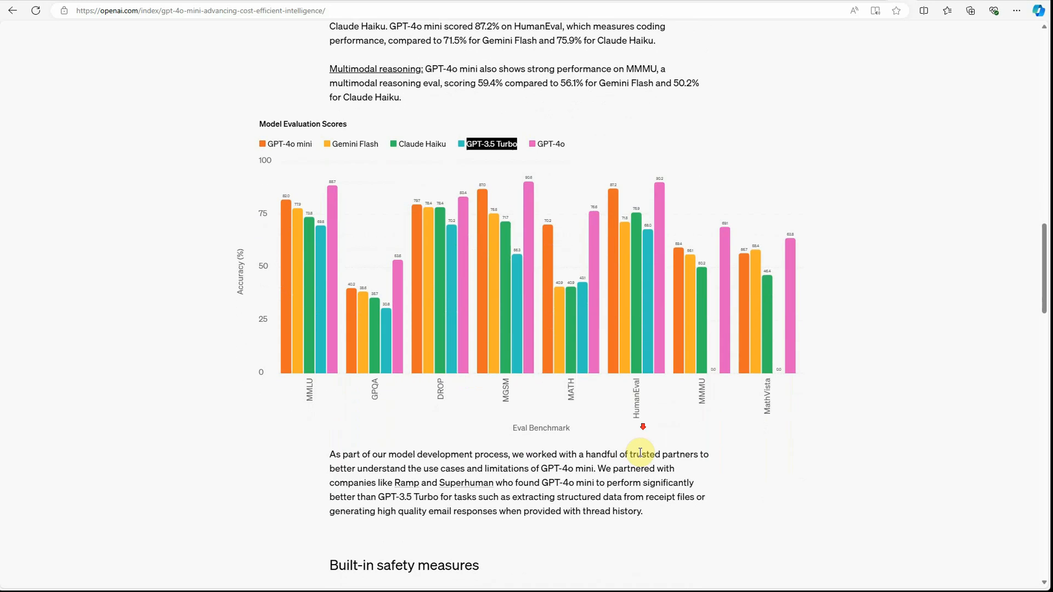
{"action": "scroll", "scroll_direction": "down", "scroll_amount": 3}
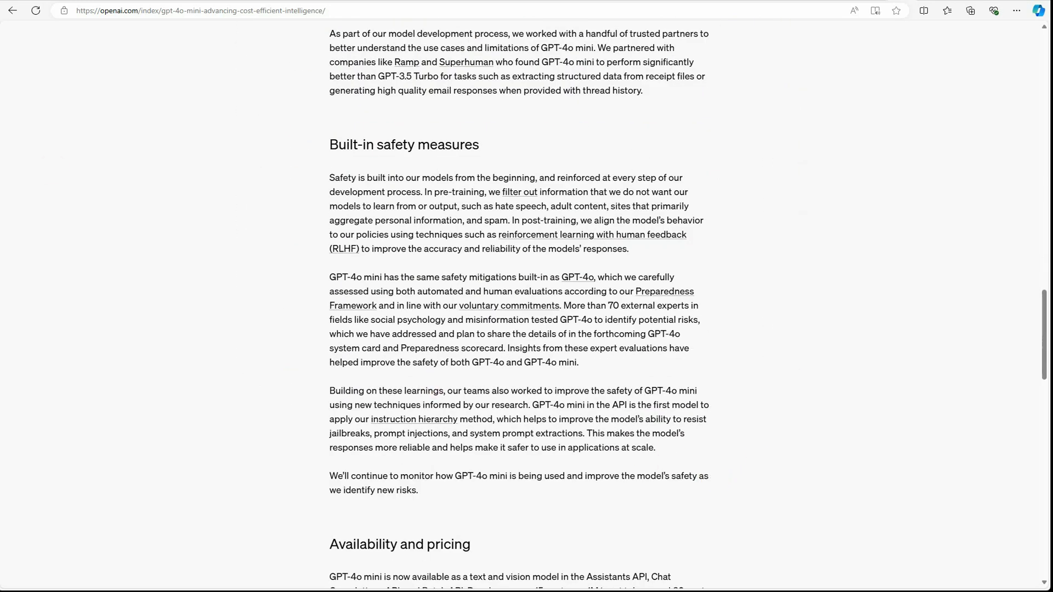
{"action": "mouse_move", "coordinate": [195, 207]}
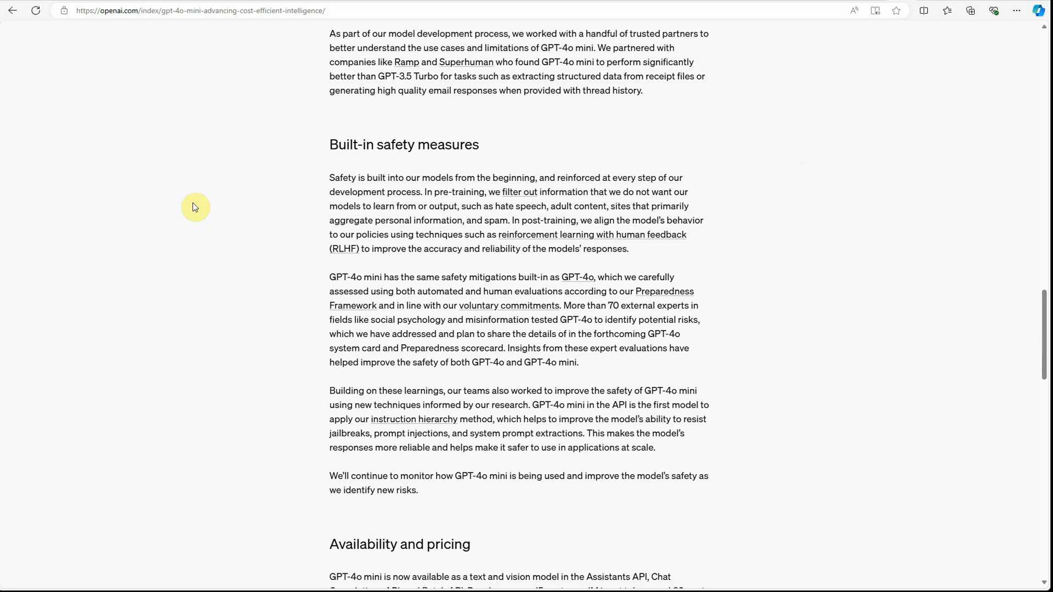
{"action": "left_click_drag", "start_coordinate": [420, 276], "coordinate": [531, 277]}
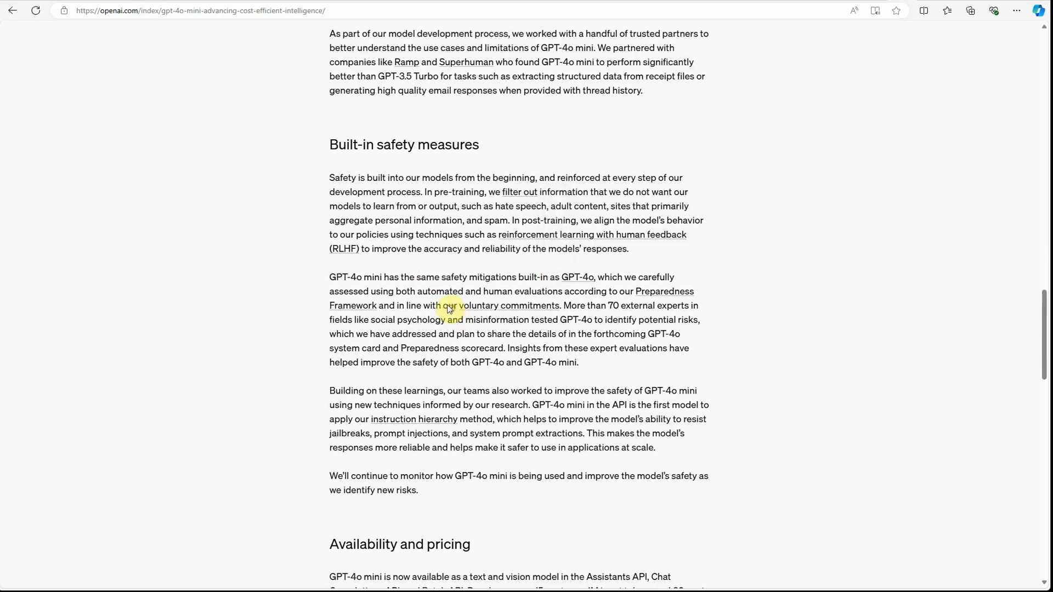
{"action": "scroll", "scroll_direction": "down", "scroll_amount": 3}
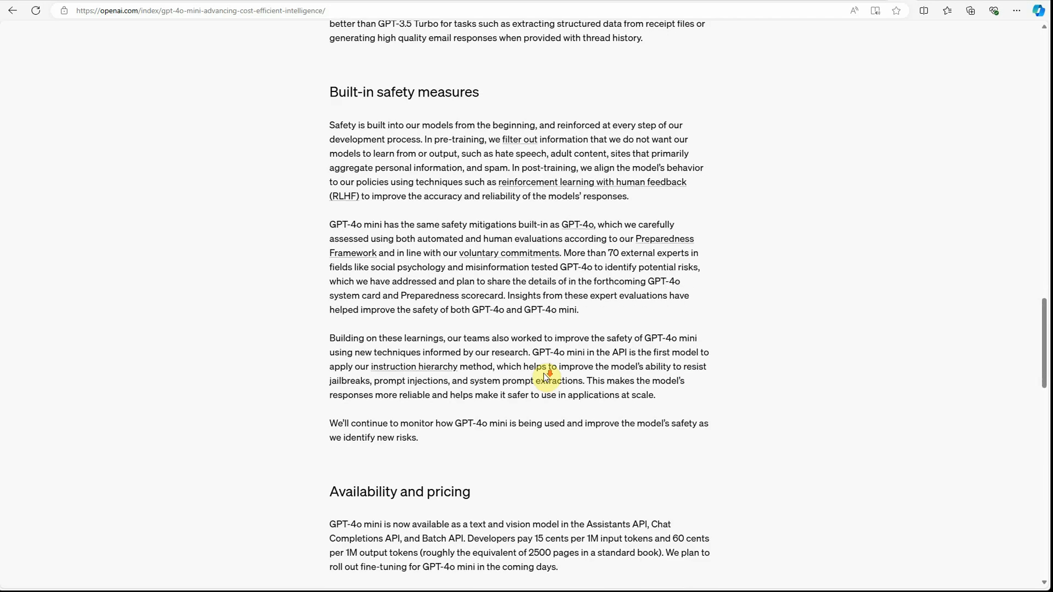
Read the Availability and pricing token prices and What's Next, then scroll back to the safety section.
{"action": "scroll", "scroll_direction": "down", "scroll_amount": 3}
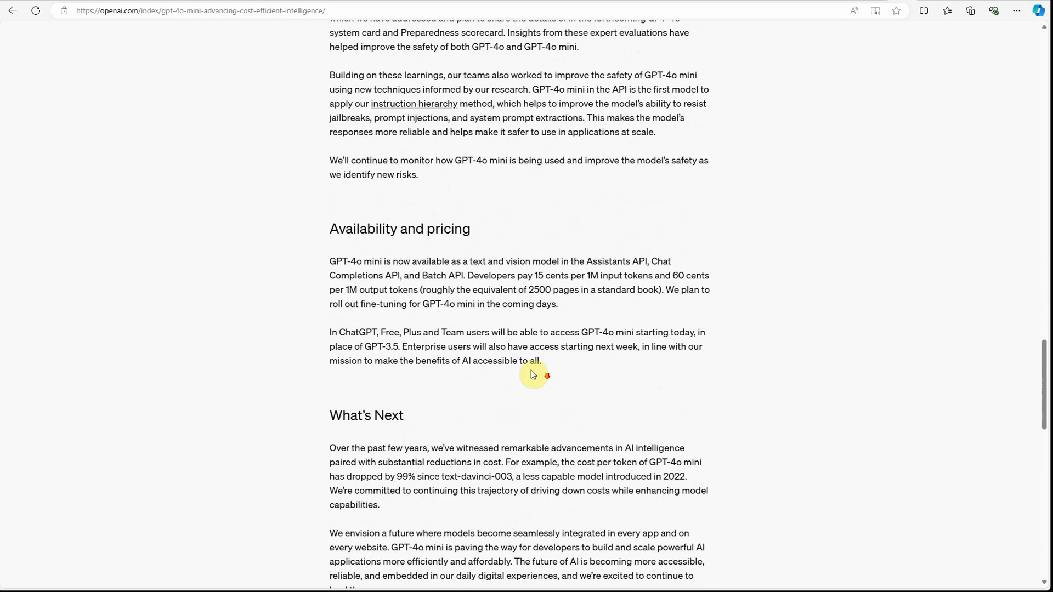
{"action": "scroll", "scroll_direction": "down", "scroll_amount": 3}
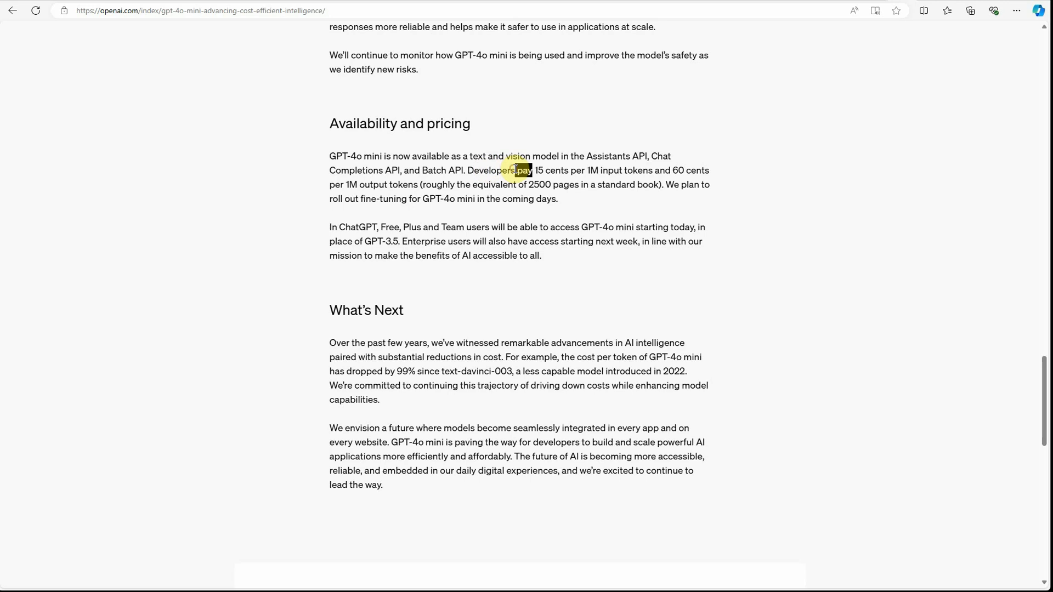
{"action": "left_click_drag", "start_coordinate": [516, 170], "coordinate": [567, 170]}
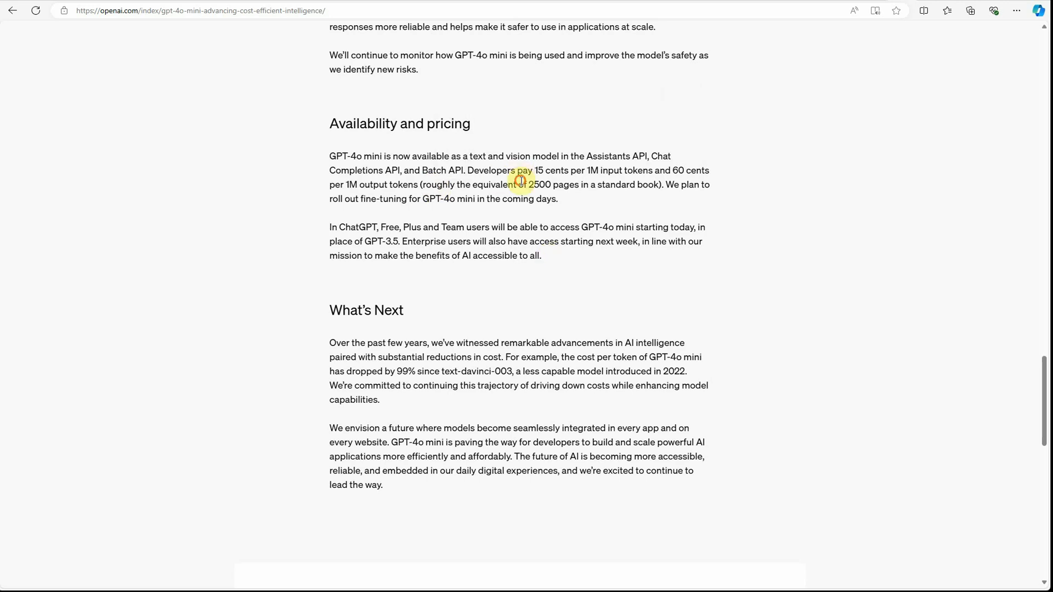
{"action": "left_click_drag", "start_coordinate": [517, 184], "coordinate": [594, 184]}
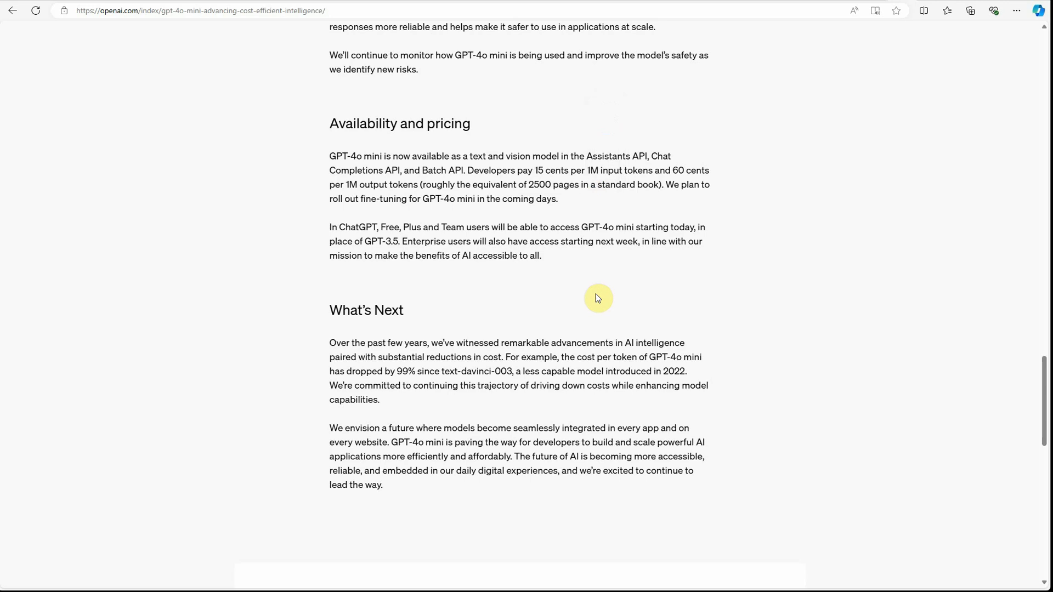
{"action": "scroll", "scroll_direction": "up", "scroll_amount": 3}
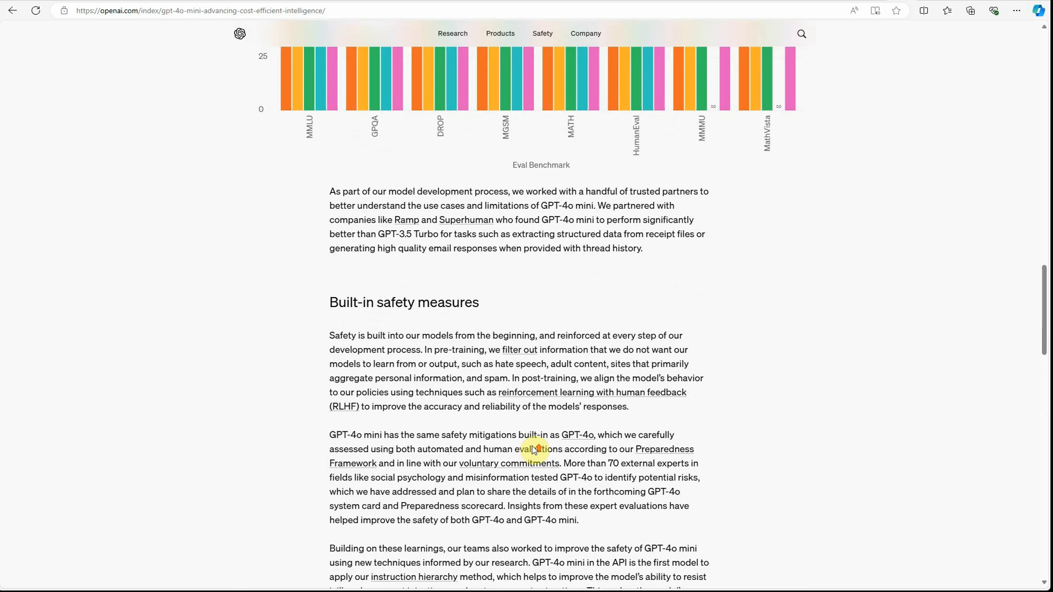
Scroll back to the article's title and banner at the top.
{"action": "scroll", "scroll_direction": "up", "scroll_amount": 3}
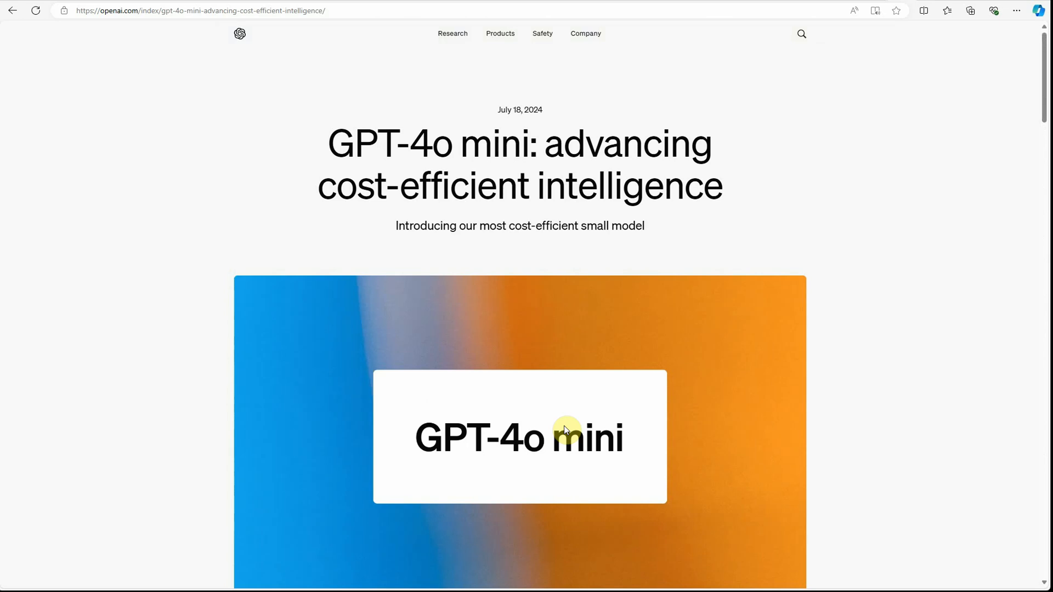
{"action": "mouse_move", "coordinate": [691, 494]}
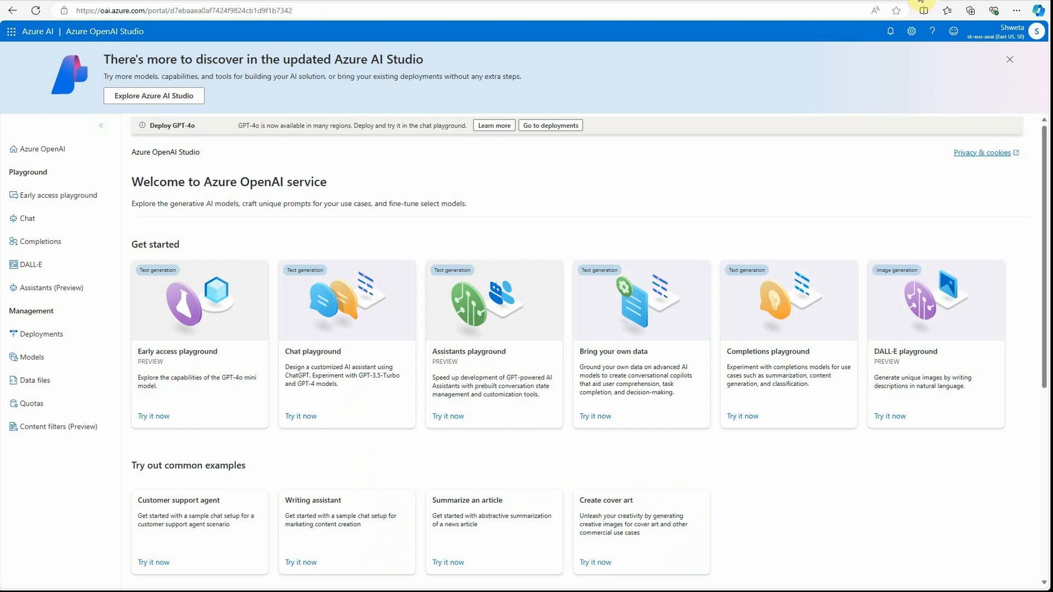
{"action": "mouse_move", "coordinate": [101, 81]}
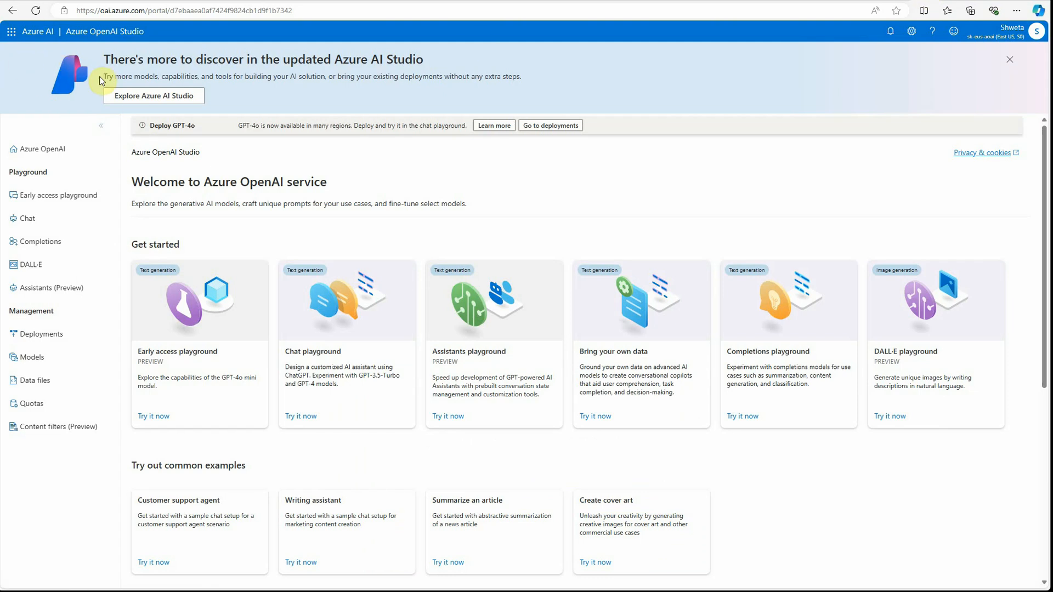
{"action": "mouse_move", "coordinate": [178, 169]}
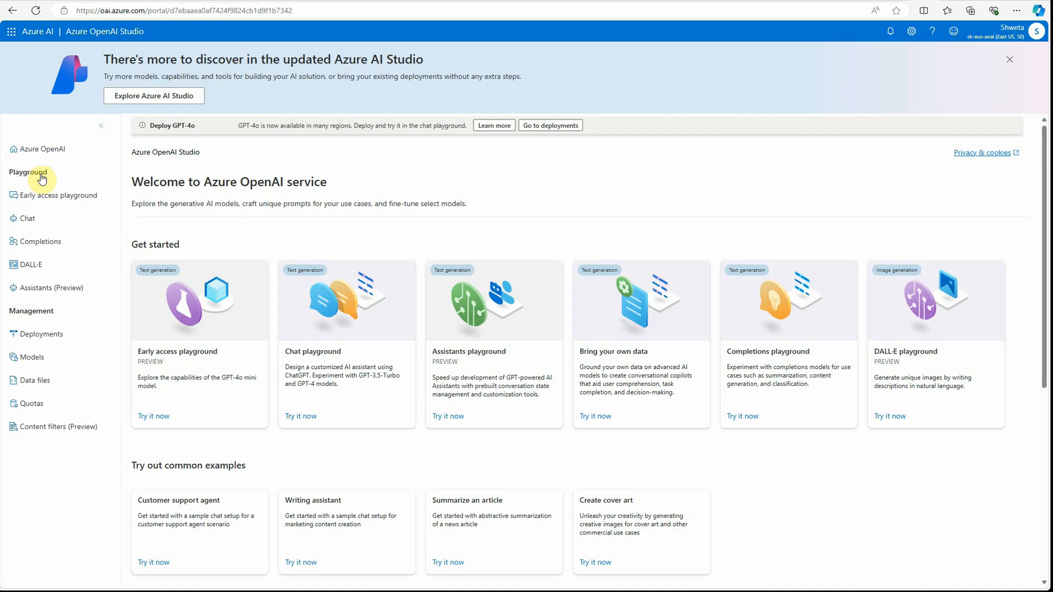
{"action": "mouse_move", "coordinate": [46, 151]}
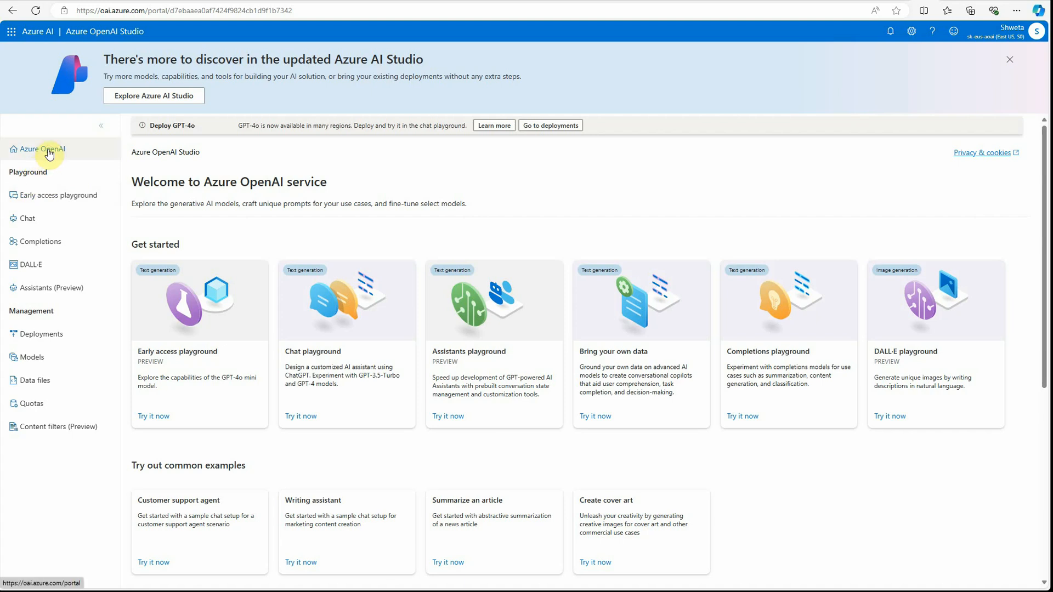
{"action": "mouse_move", "coordinate": [131, 258]}
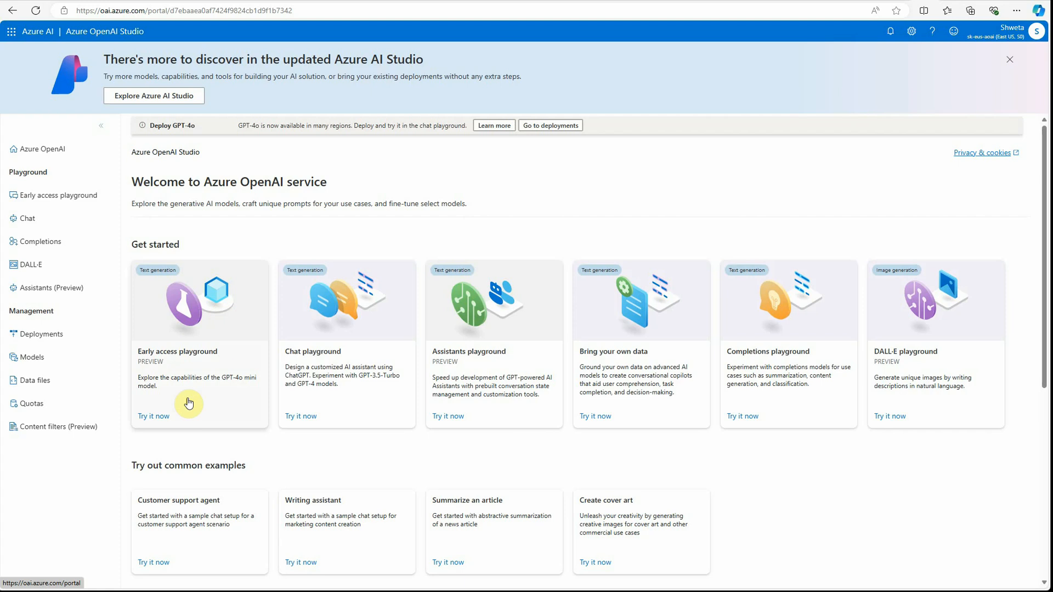
{"action": "mouse_move", "coordinate": [186, 366]}
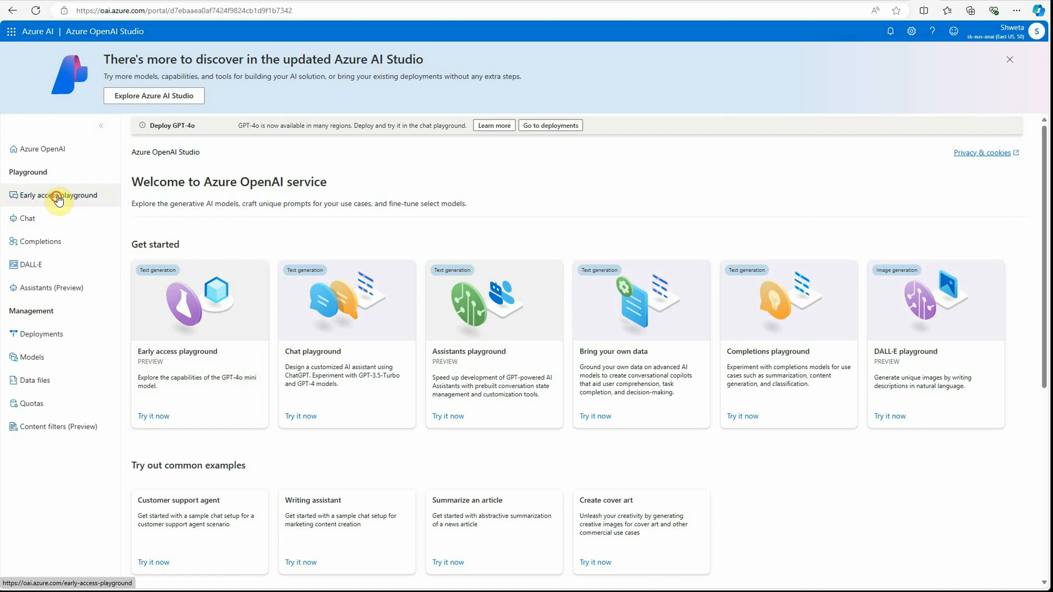
Go to the Early access playground with GPT-4o mini (preview) from the left navigation.
{"action": "left_click", "coordinate": [54, 195]}
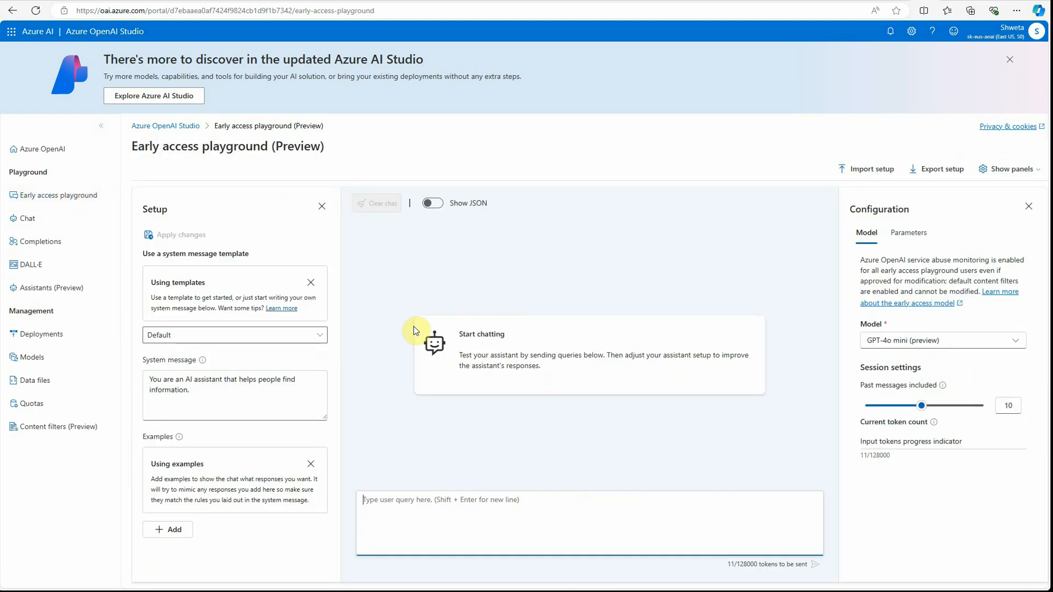
{"action": "mouse_move", "coordinate": [537, 428]}
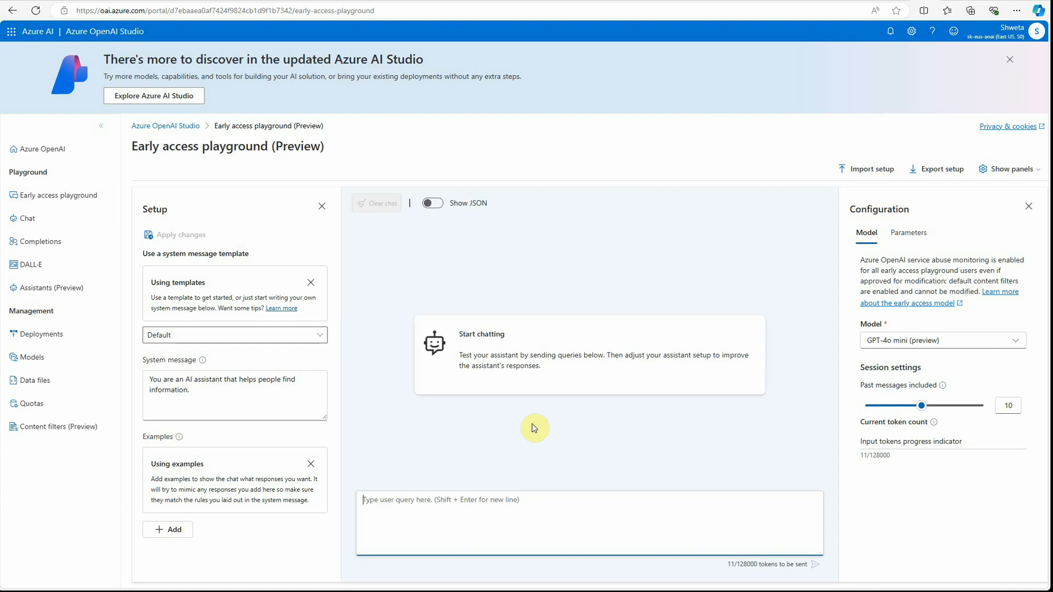
Load a system message example so the 'Update system message?' warning appears.
{"action": "double_click", "coordinate": [503, 356]}
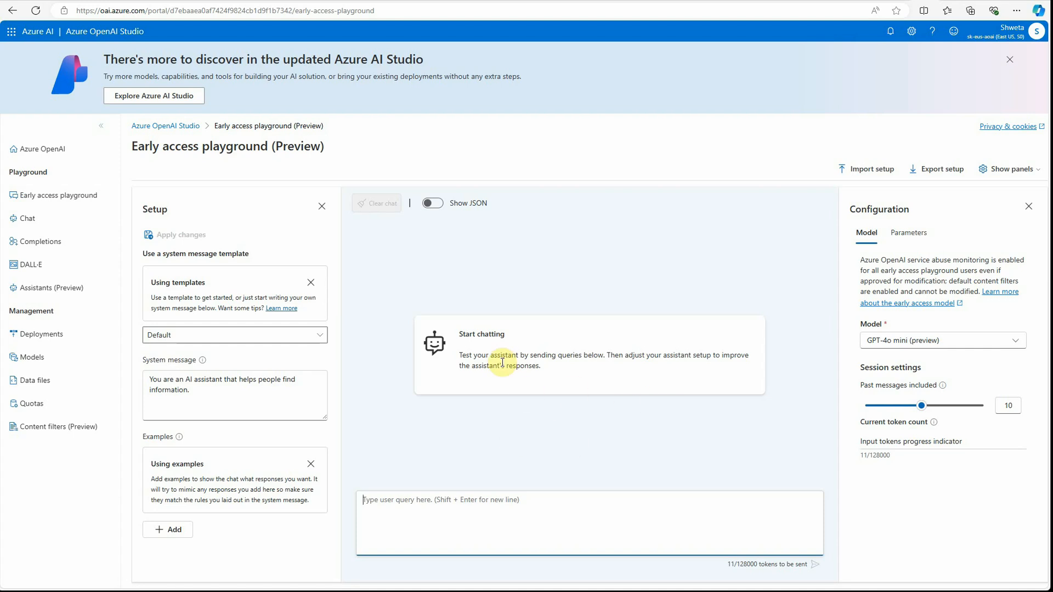
{"action": "mouse_move", "coordinate": [632, 421]}
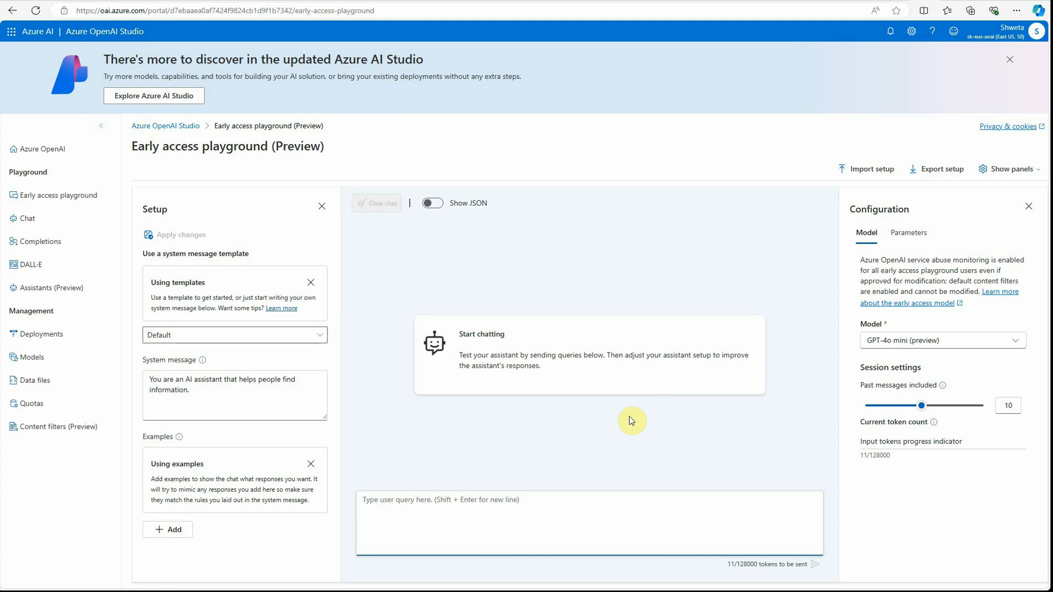
{"action": "left_click", "coordinate": [235, 336]}
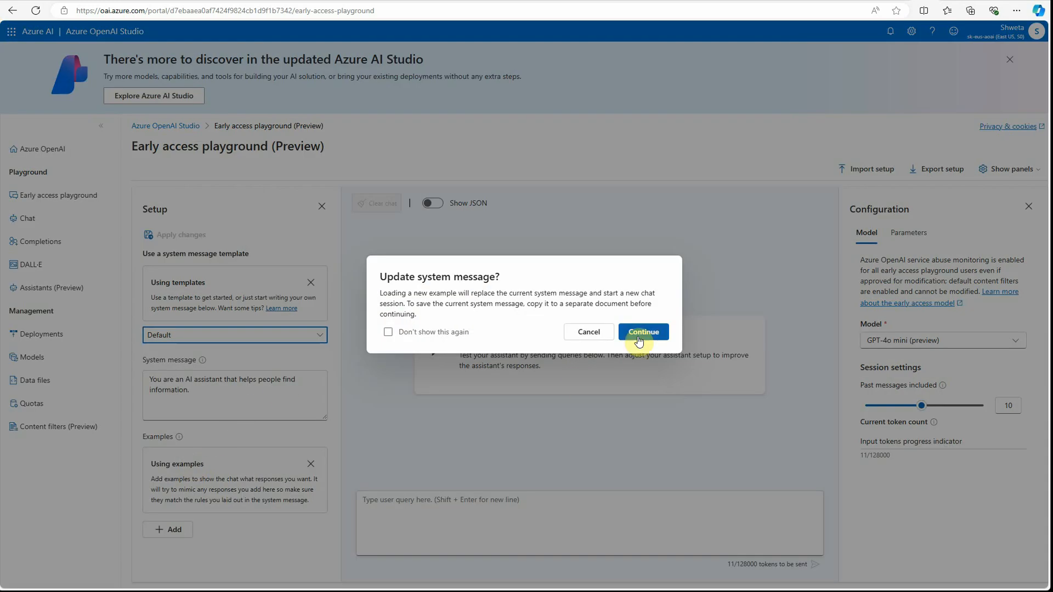
Confirm and edit the system message to 'You are an AI assistant that tells very funny jokes', then close Setup.
{"action": "left_click", "coordinate": [643, 331]}
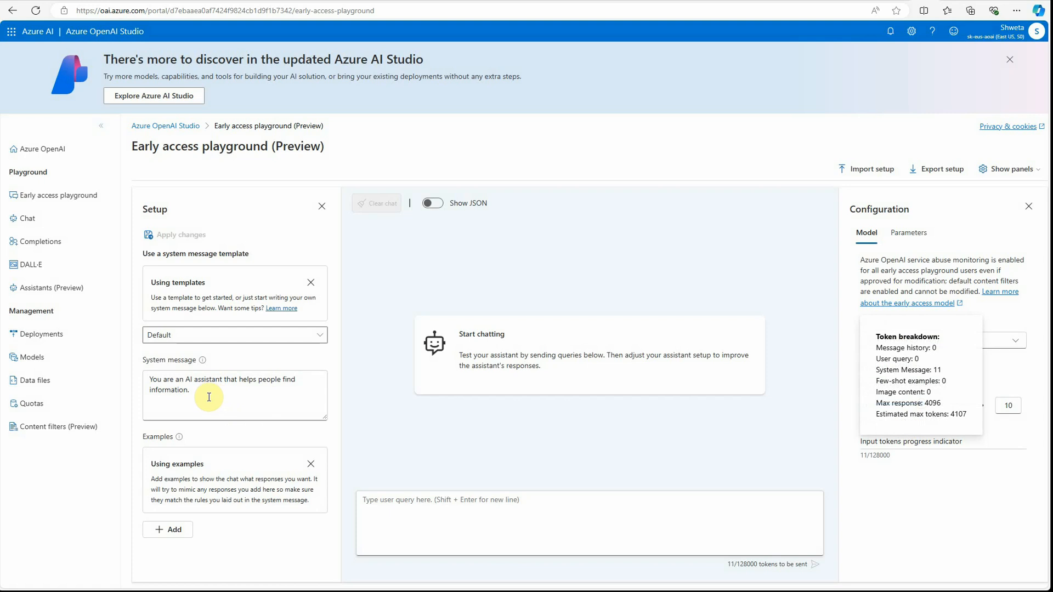
{"action": "mouse_move", "coordinate": [193, 353]}
{"action": "type", "text": "t"}
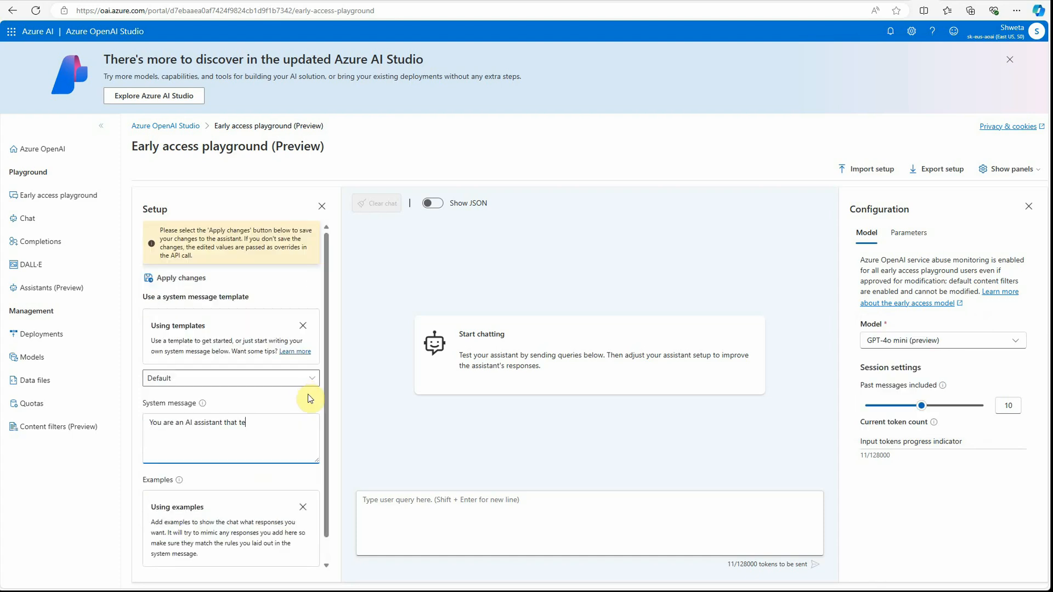
{"action": "type", "text": "lls"}
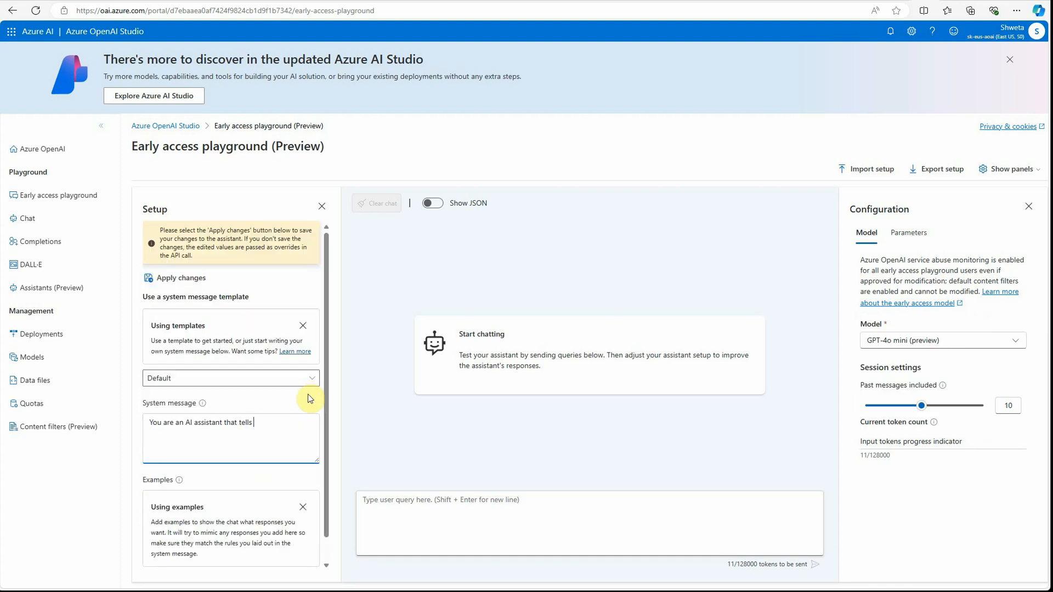
{"action": "type", "text": "very funny"}
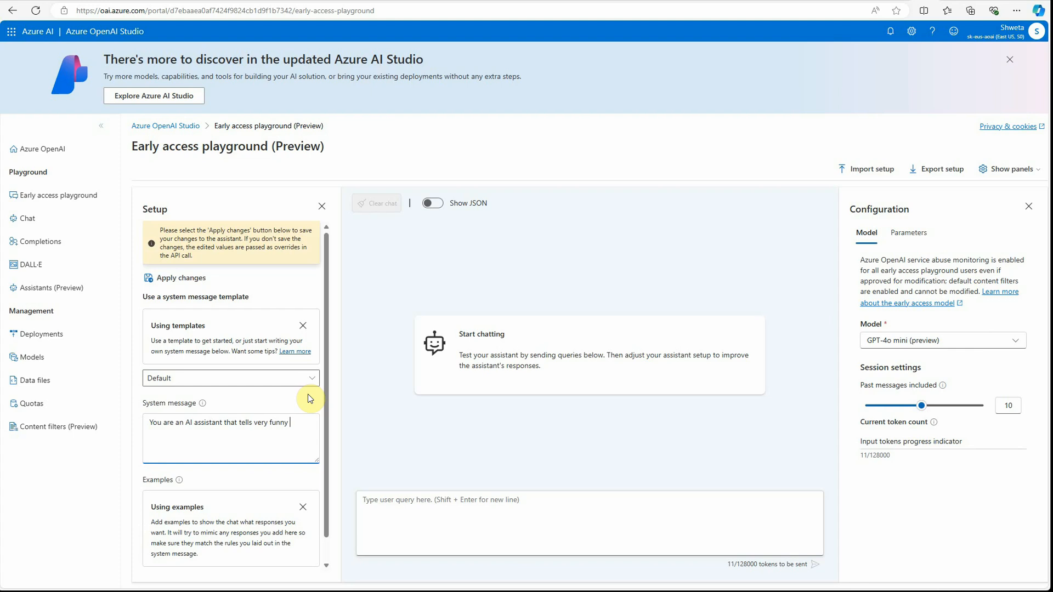
{"action": "type", "text": "jokes"}
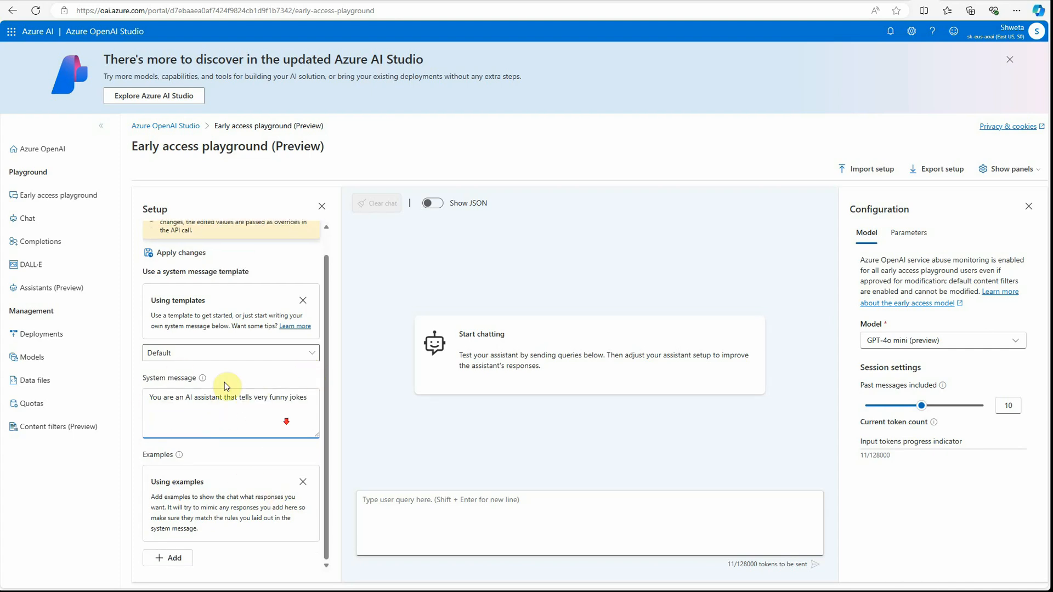
{"action": "mouse_move", "coordinate": [407, 303]}
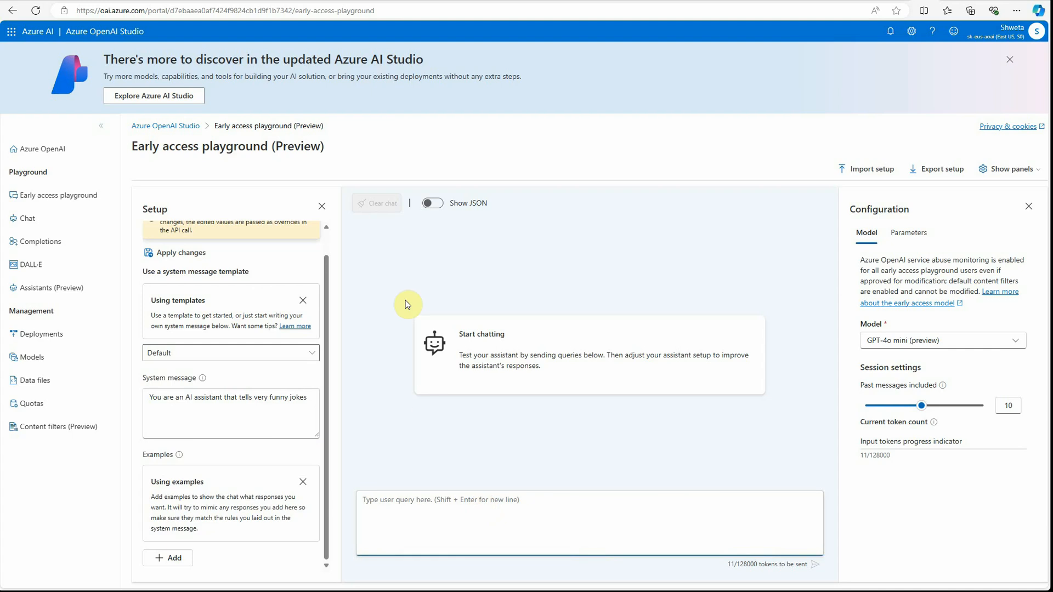
{"action": "left_click", "coordinate": [321, 206]}
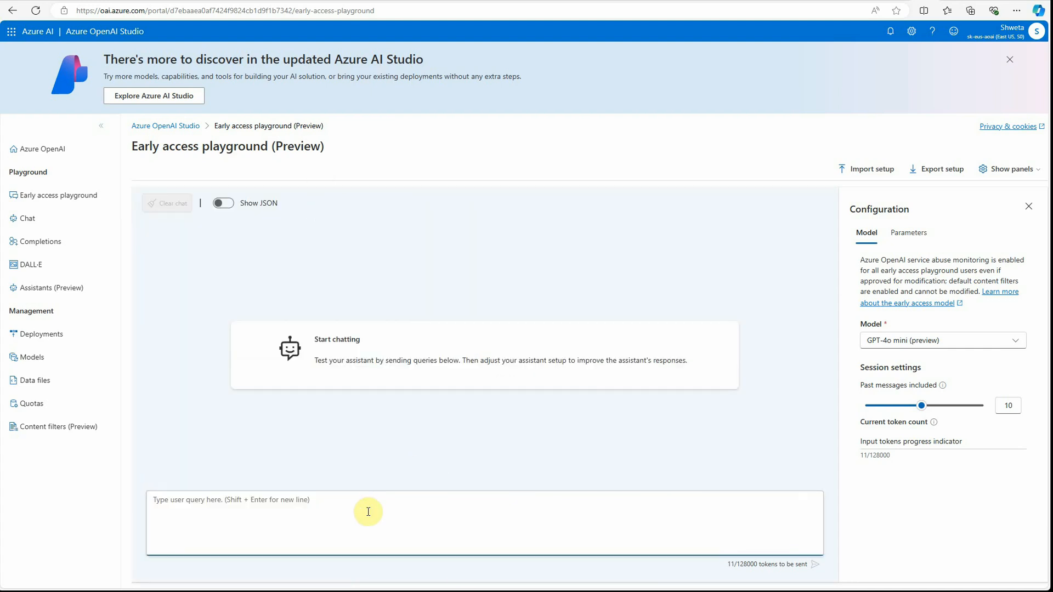
Send the prompt 'Tell me a joke about a joke', fixing the 'abnout' typo first.
{"action": "type", "text": "Tell me a"}
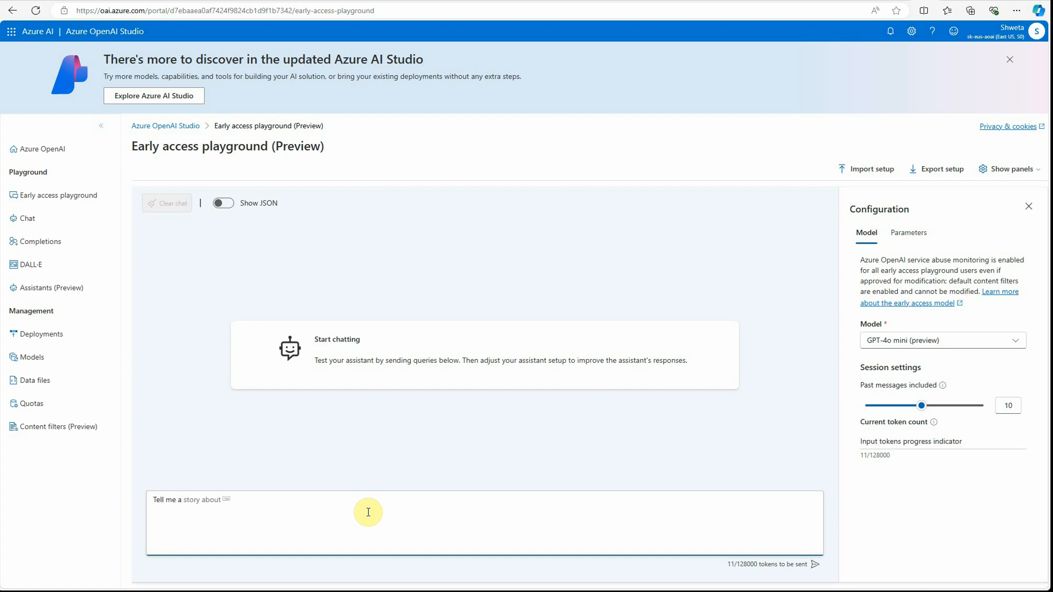
{"action": "type", "text": "Tell me a joke abnout"}
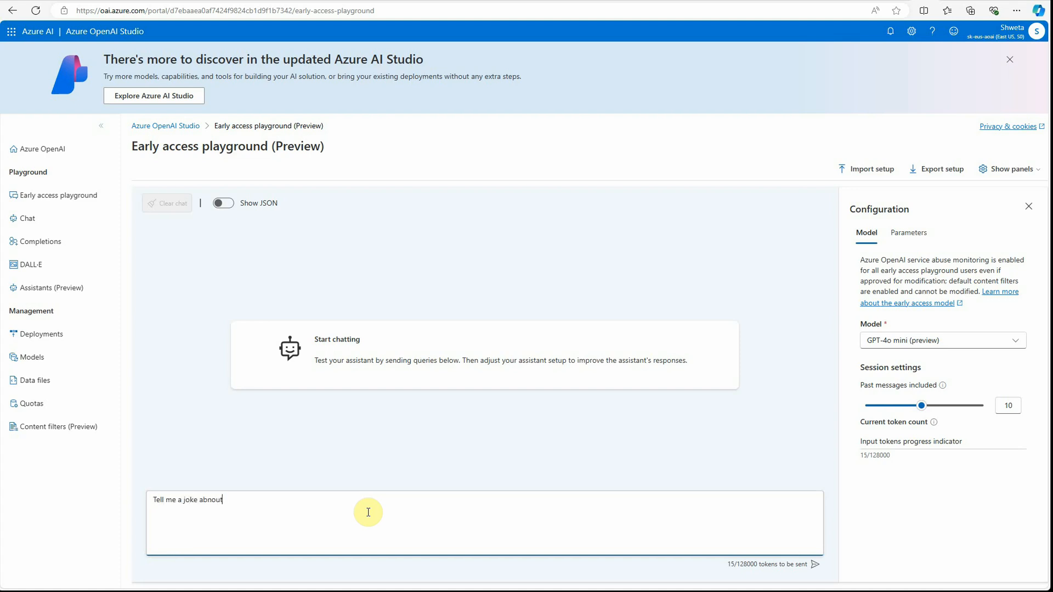
{"action": "type", "text": "a joke"}
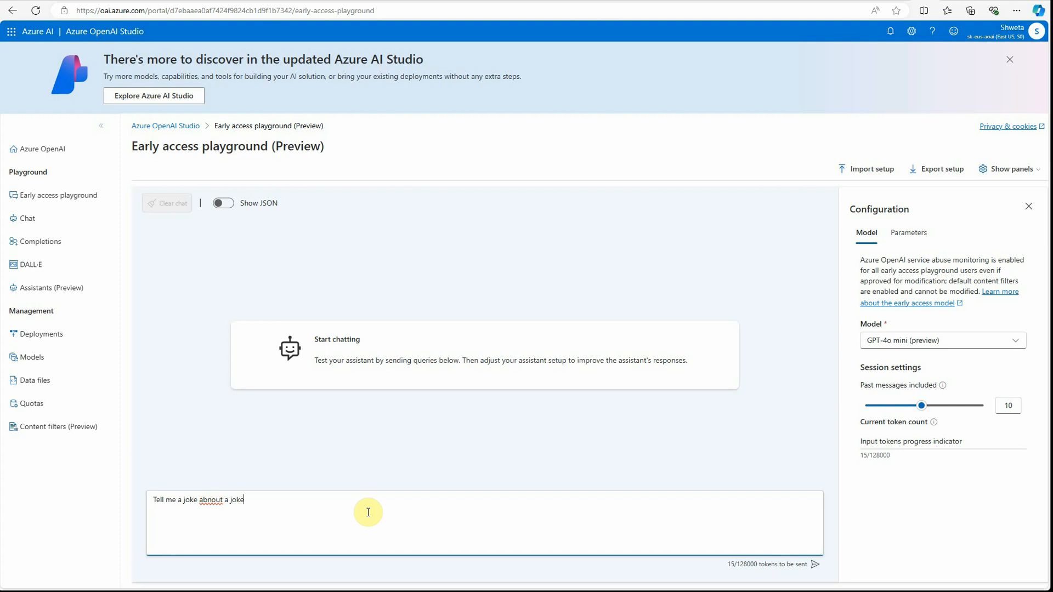
{"action": "right_click", "coordinate": [210, 500]}
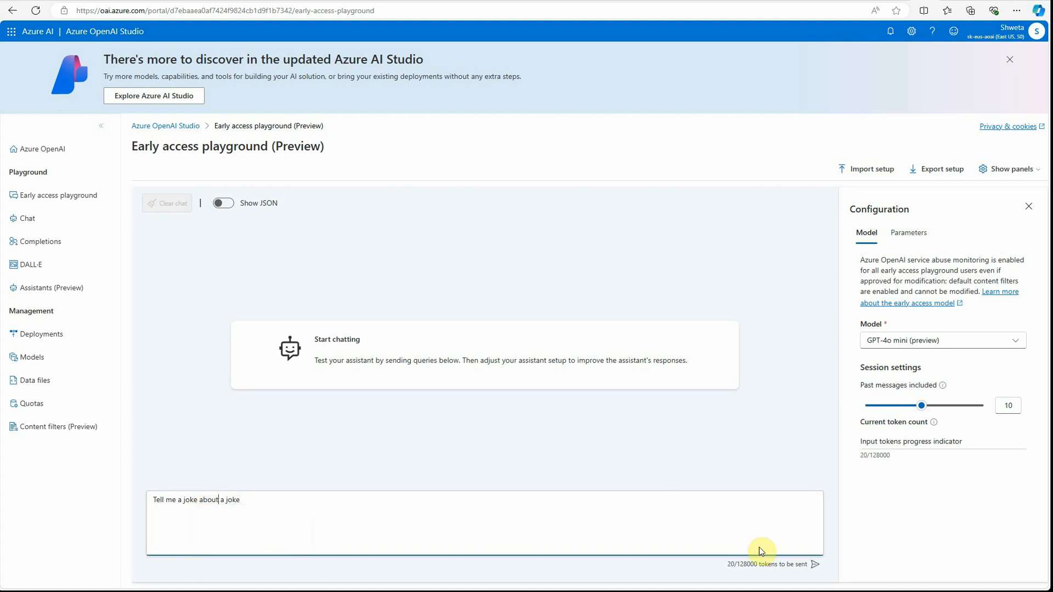
{"action": "left_click", "coordinate": [820, 579]}
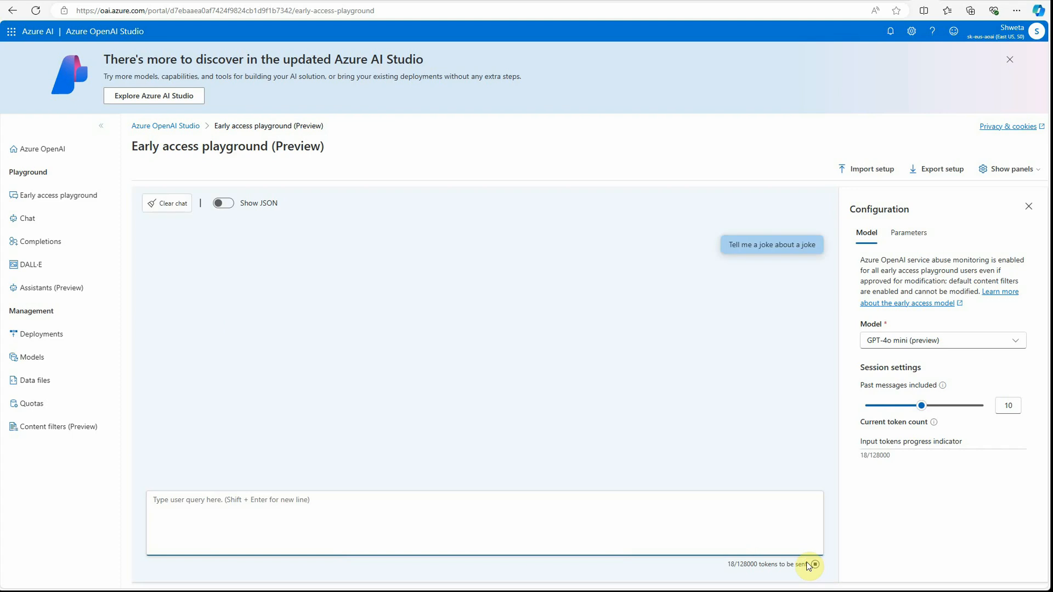
{"action": "left_click", "coordinate": [817, 564]}
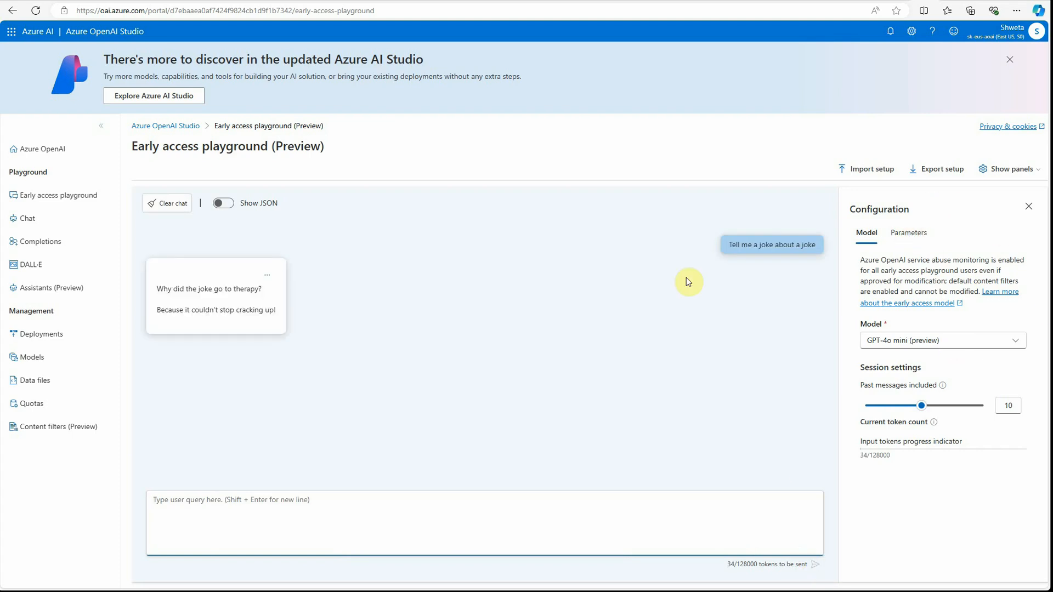
{"action": "left_click", "coordinate": [908, 233]}
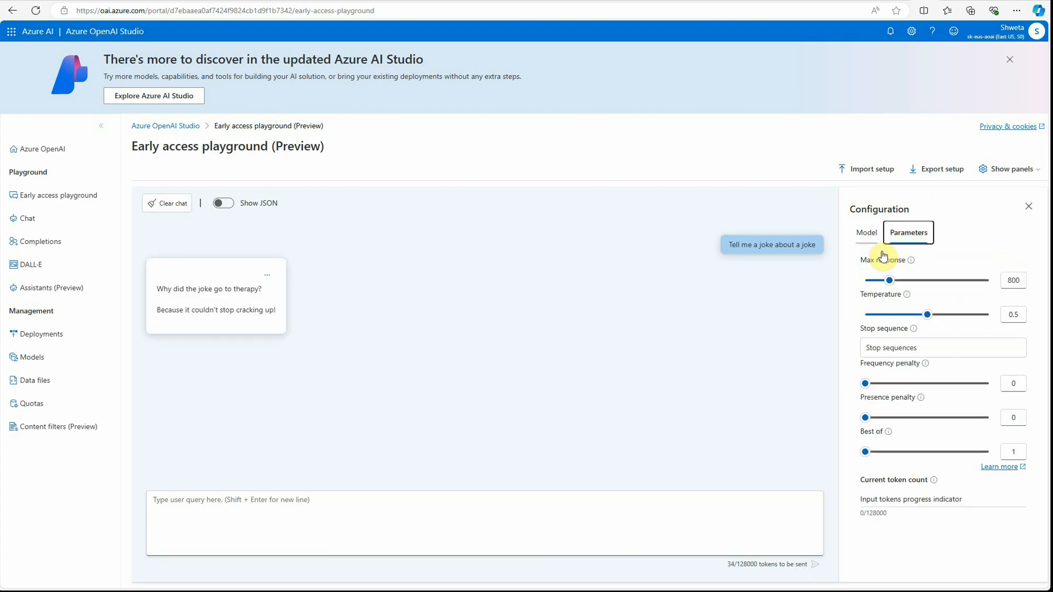
{"action": "left_click", "coordinate": [866, 232]}
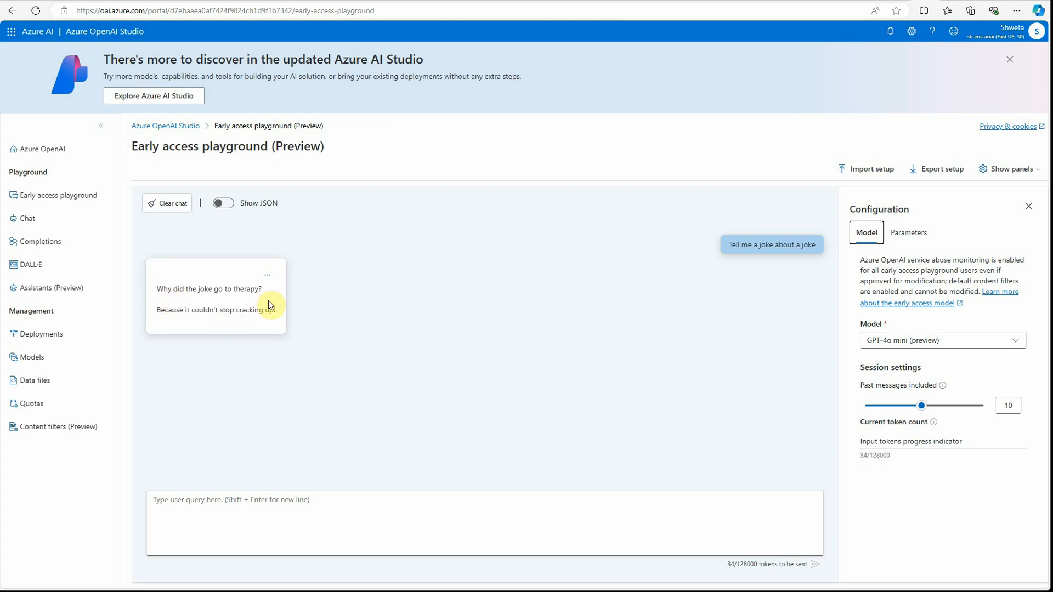
{"action": "mouse_move", "coordinate": [294, 326]}
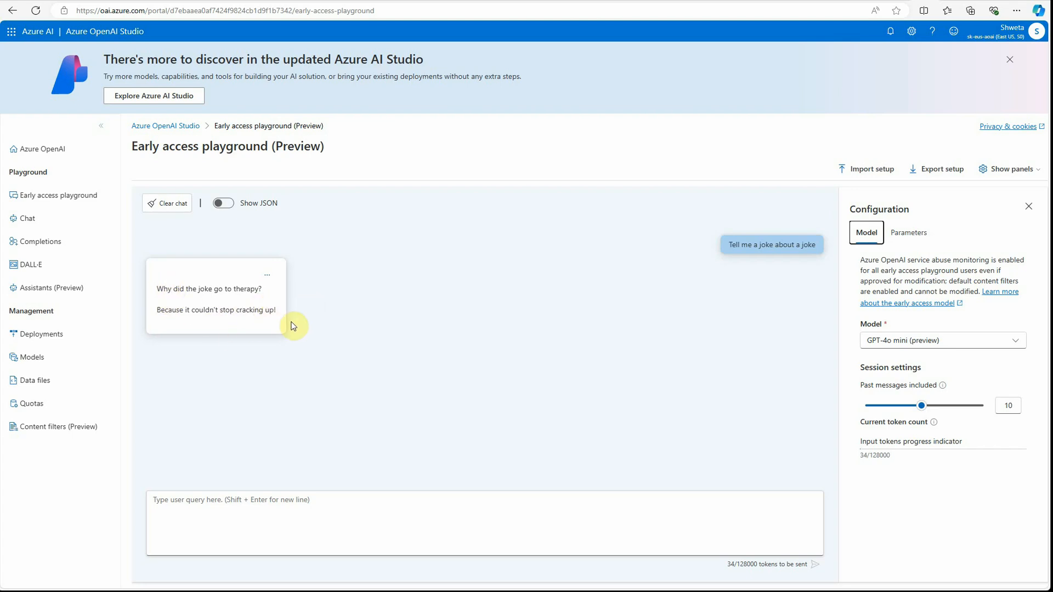
{"action": "mouse_move", "coordinate": [232, 250]}
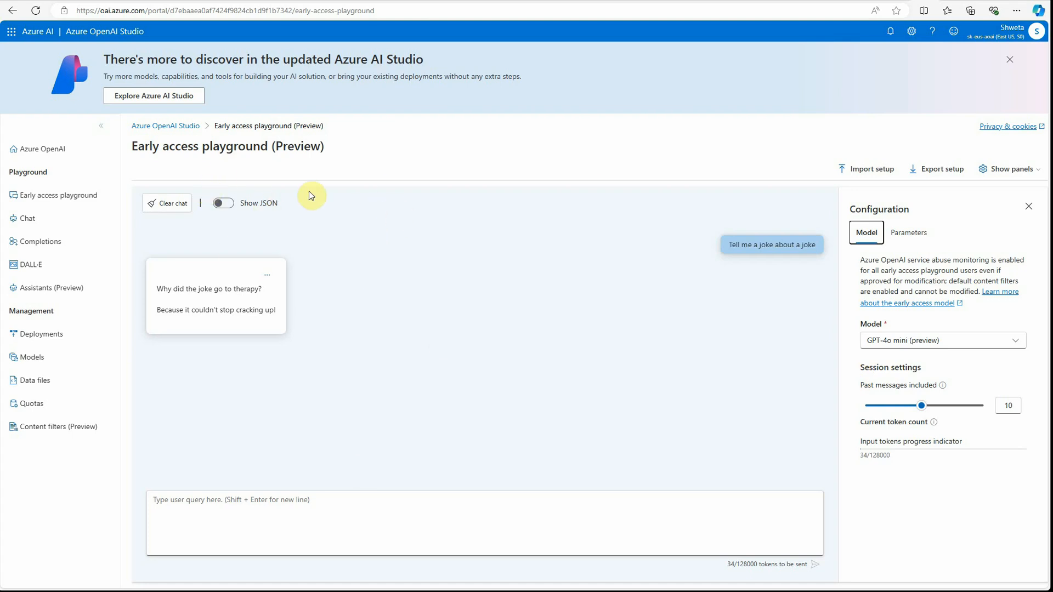
{"action": "mouse_move", "coordinate": [402, 222]}
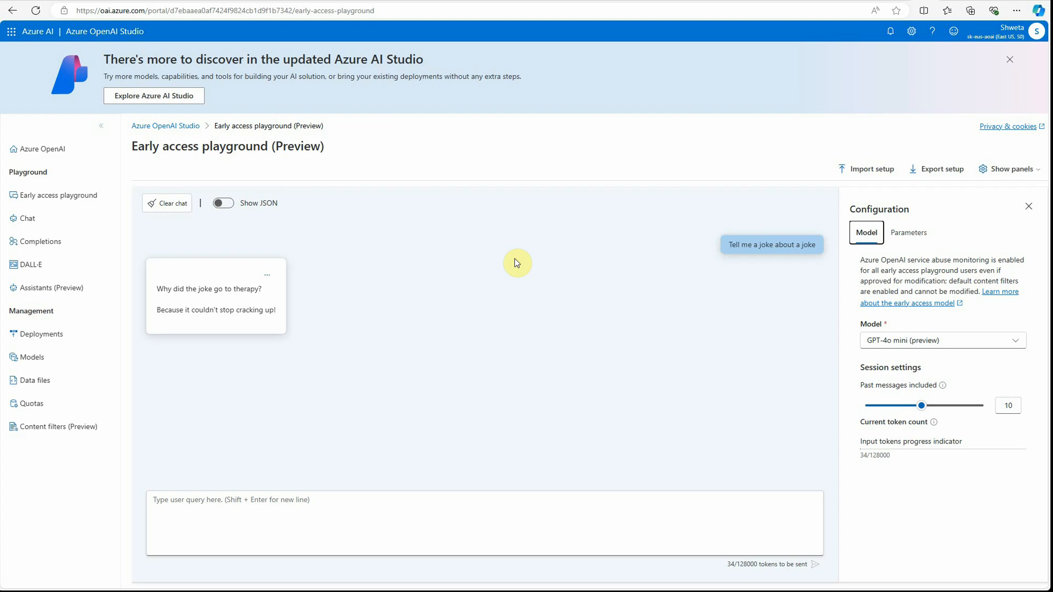
{"action": "mouse_move", "coordinate": [435, 259]}
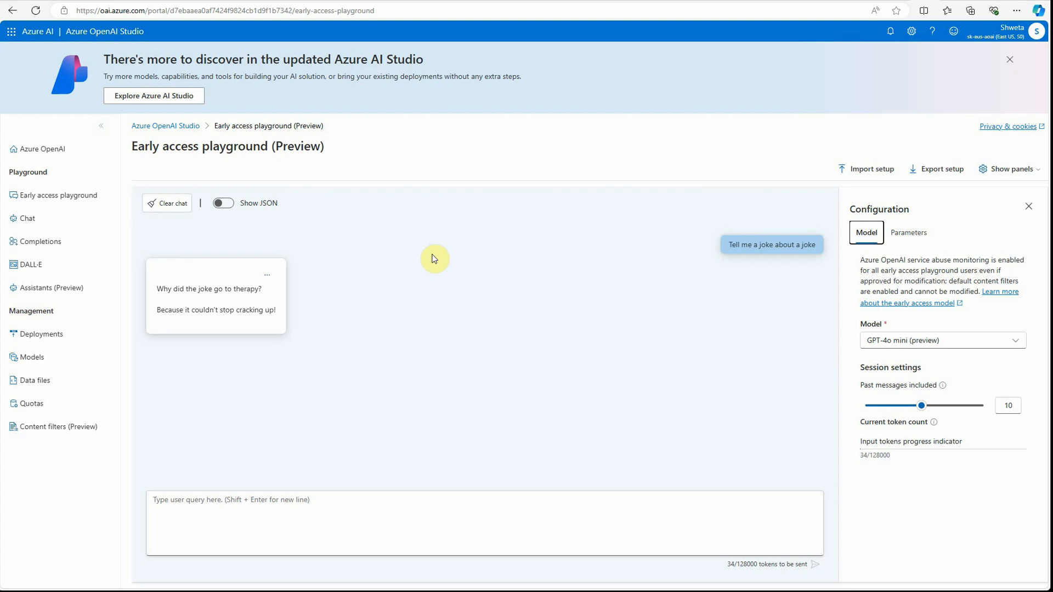
{"action": "mouse_move", "coordinate": [478, 257]}
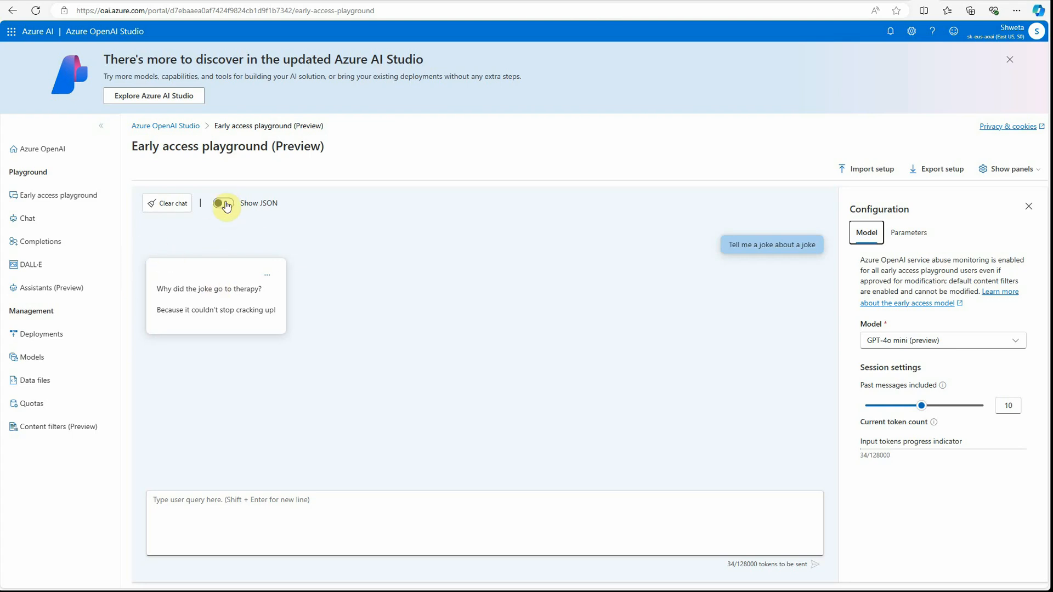
{"action": "left_click", "coordinate": [219, 203]}
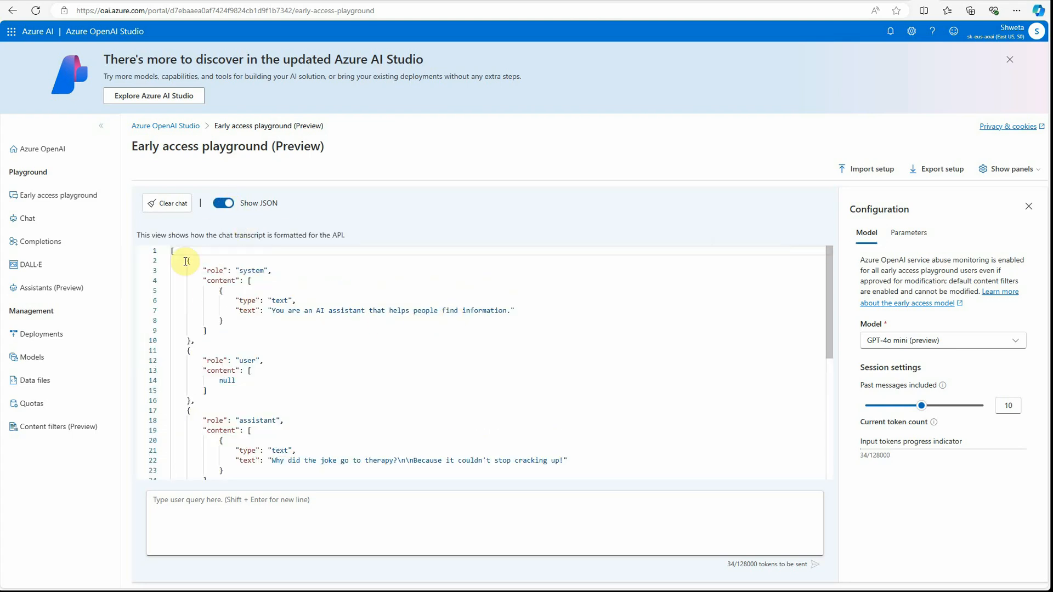
{"action": "double_click", "coordinate": [215, 270]}
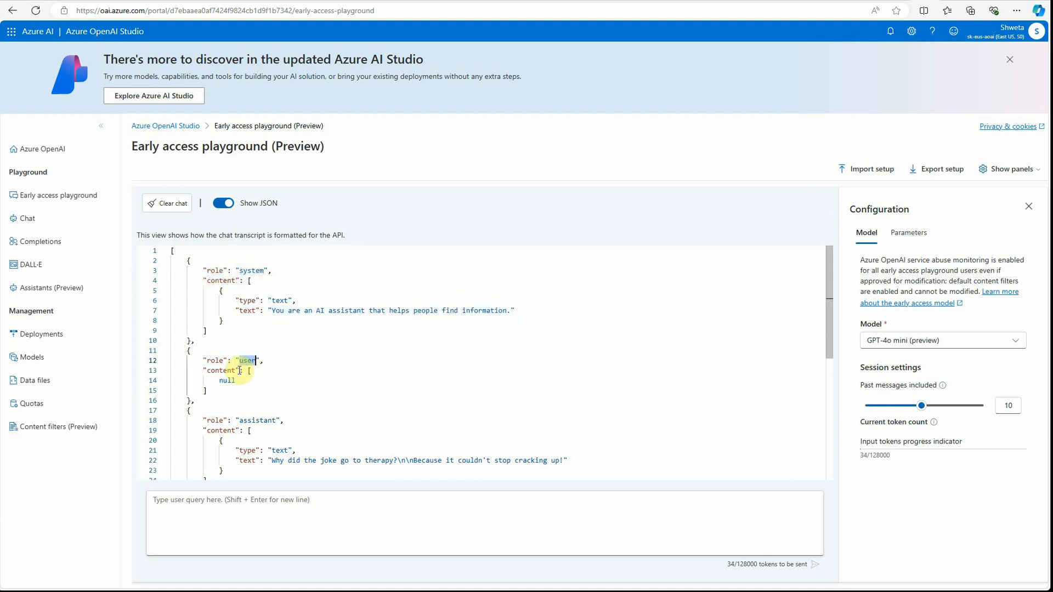
{"action": "double_click", "coordinate": [226, 380]}
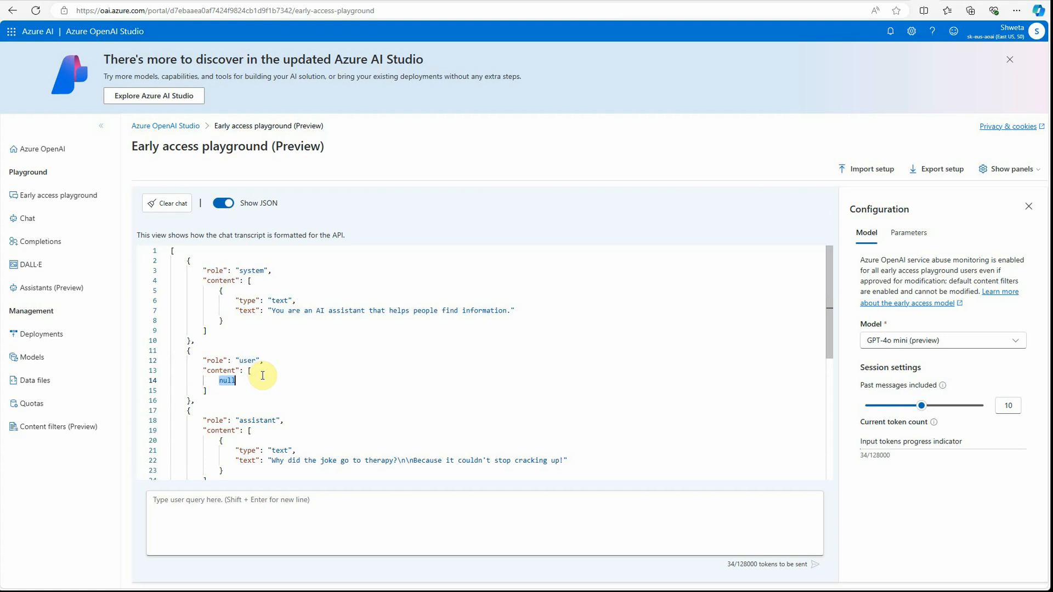
{"action": "scroll", "scroll_direction": "down", "scroll_amount": 3}
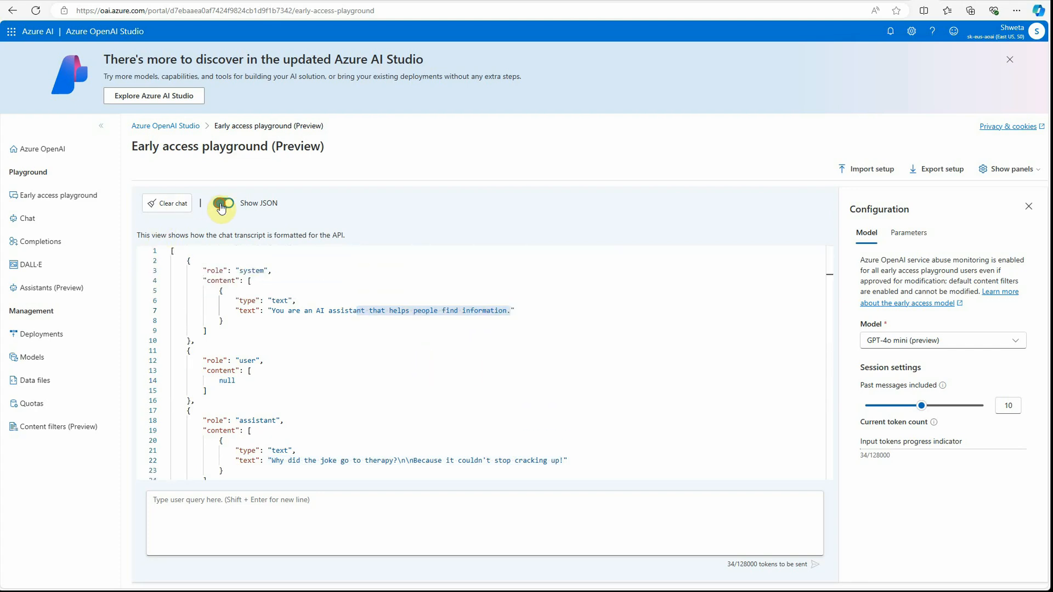
{"action": "left_click", "coordinate": [221, 203]}
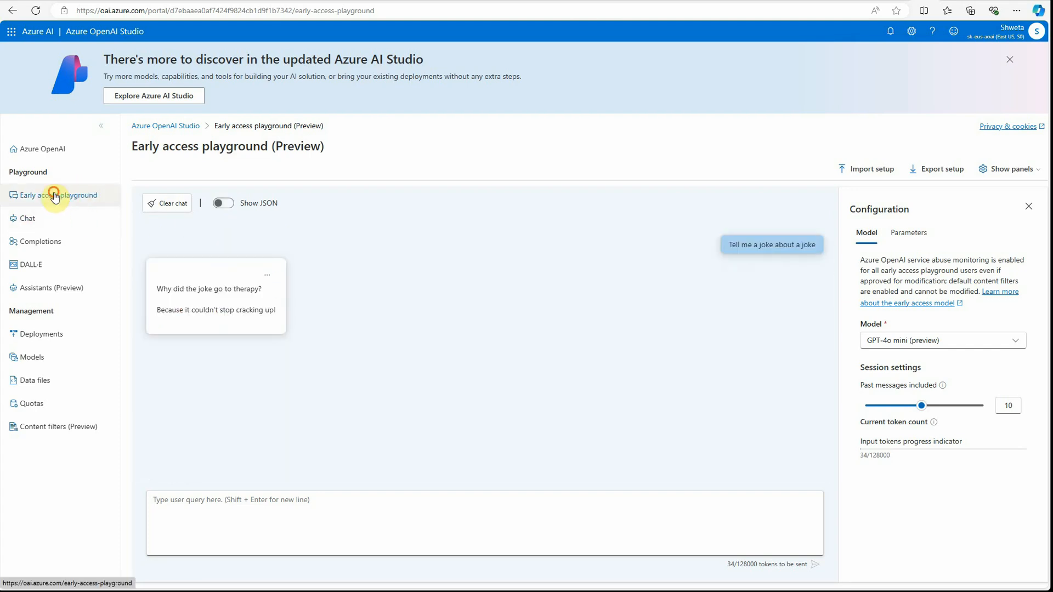
{"action": "mouse_move", "coordinate": [70, 184]}
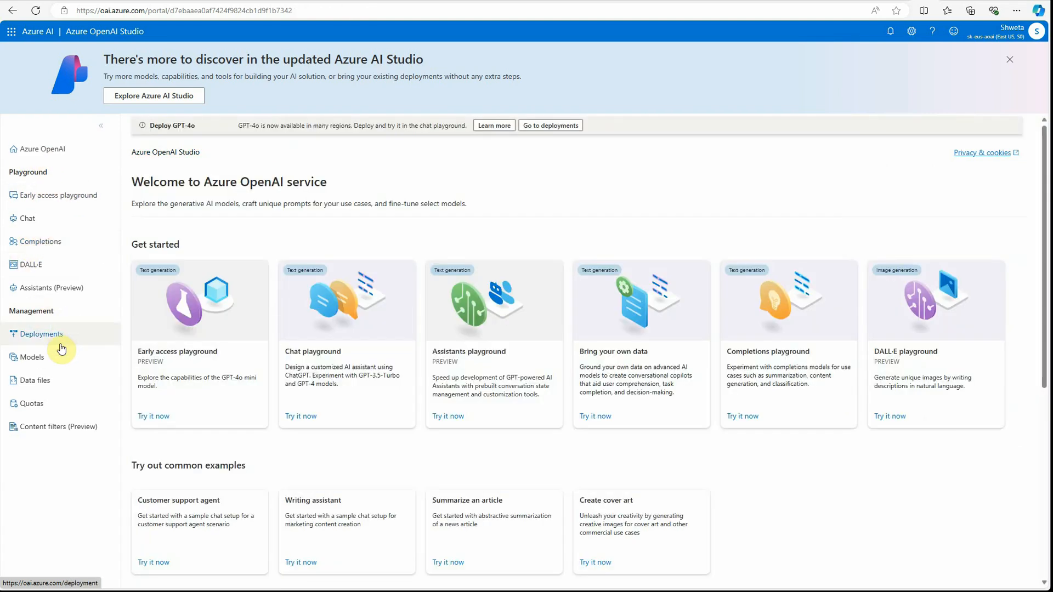
View the Deployments list, browse the deployable base models in a new-deployment dialog, and cancel it.
{"action": "left_click", "coordinate": [41, 334]}
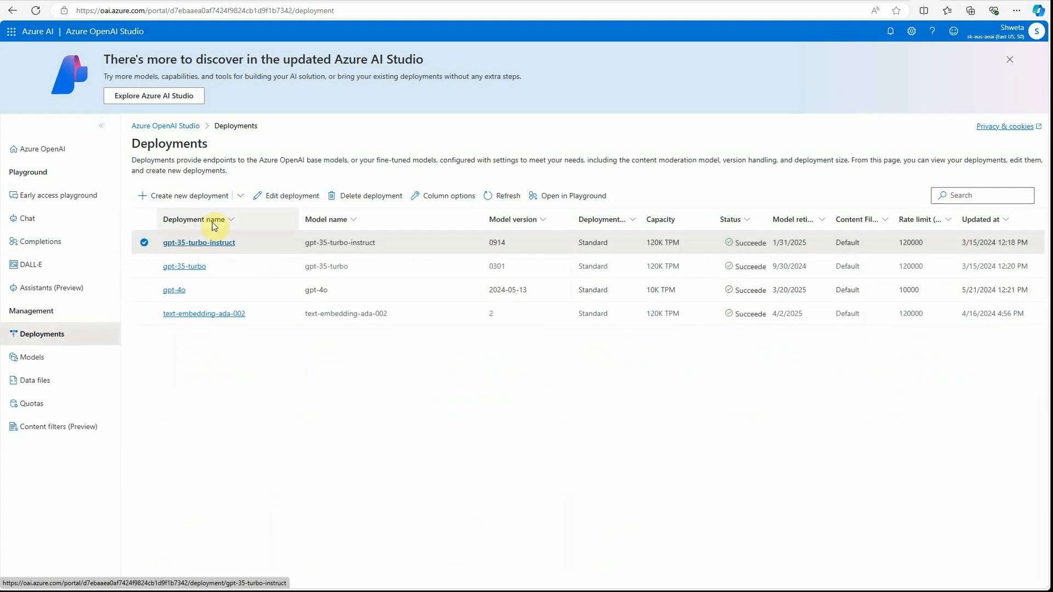
{"action": "left_click", "coordinate": [182, 196]}
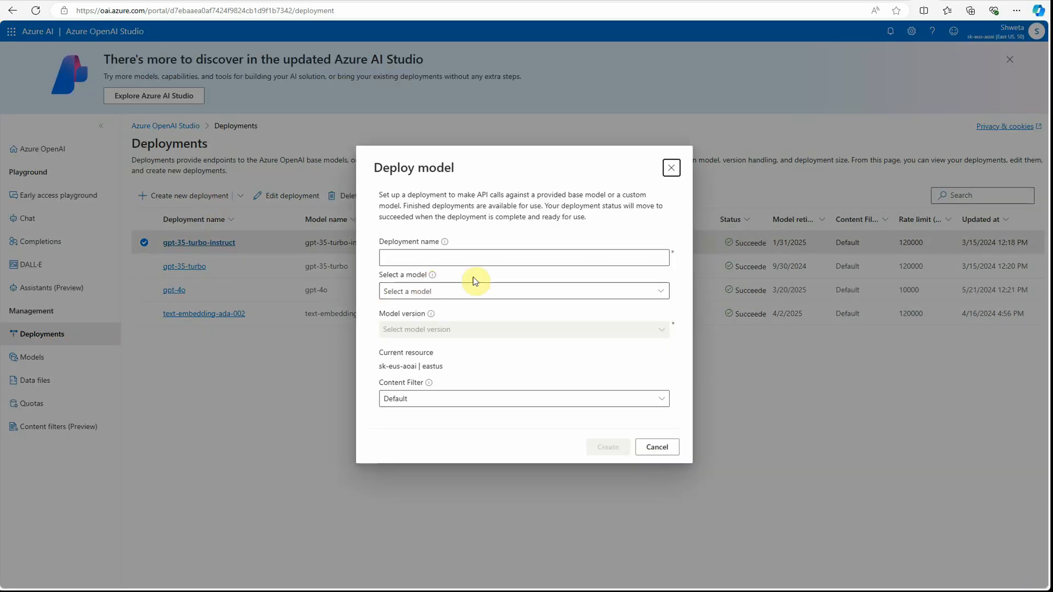
{"action": "left_click", "coordinate": [524, 292]}
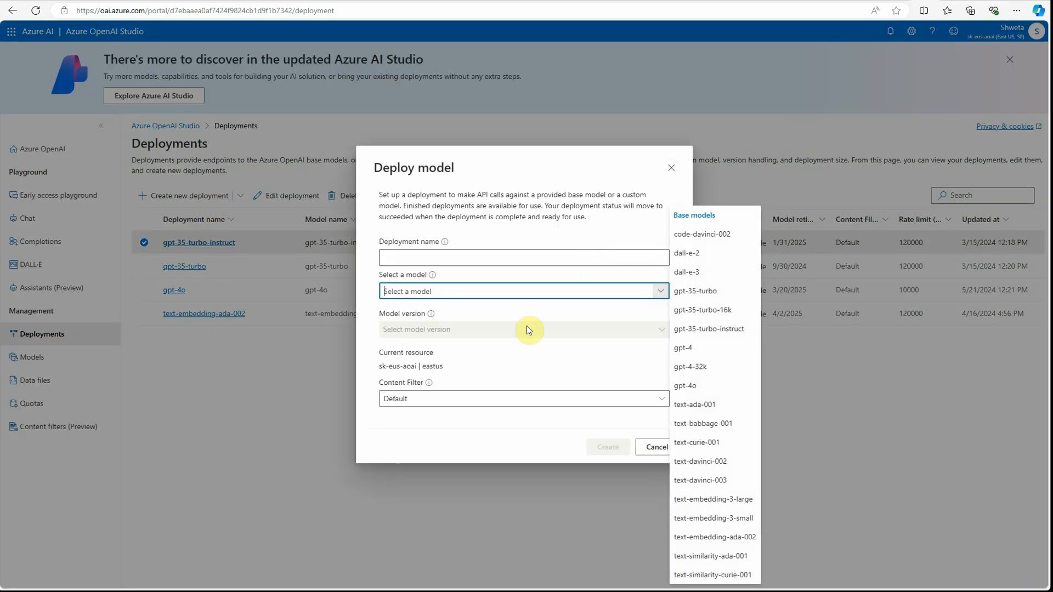
{"action": "mouse_move", "coordinate": [734, 439]}
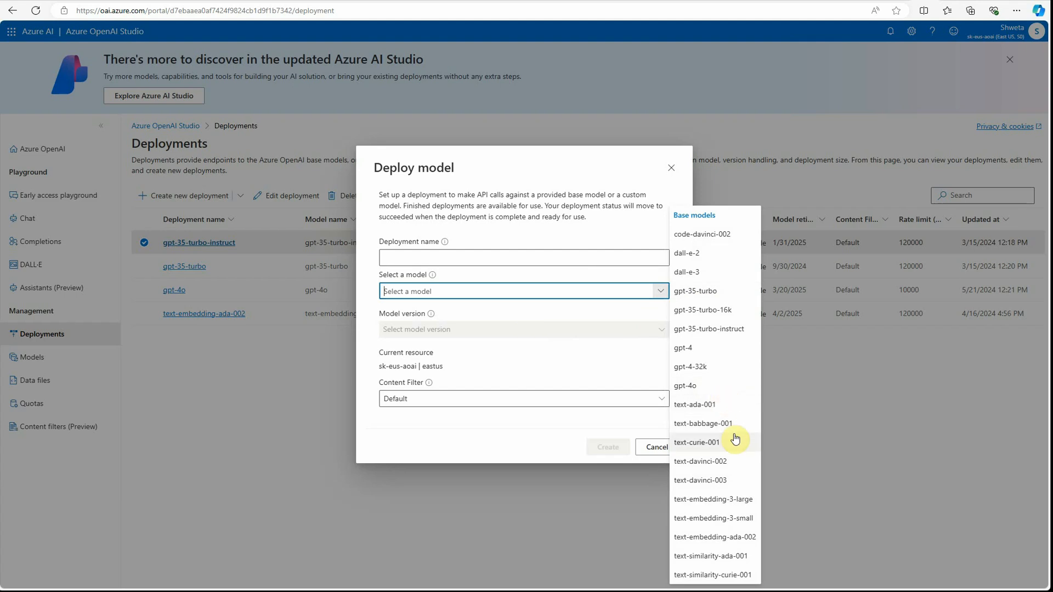
{"action": "mouse_move", "coordinate": [738, 540]}
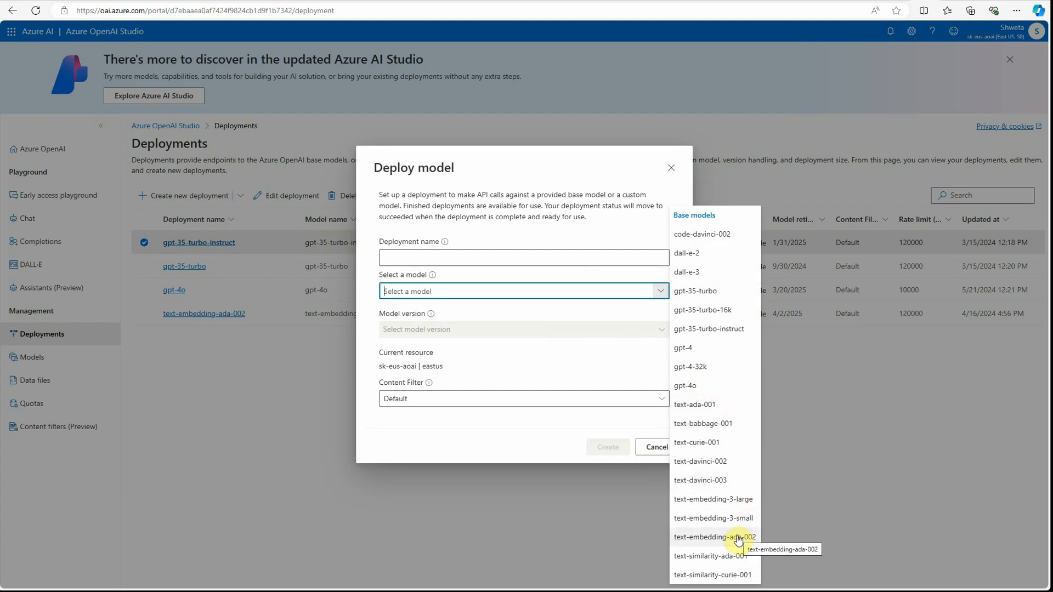
{"action": "mouse_move", "coordinate": [608, 378]}
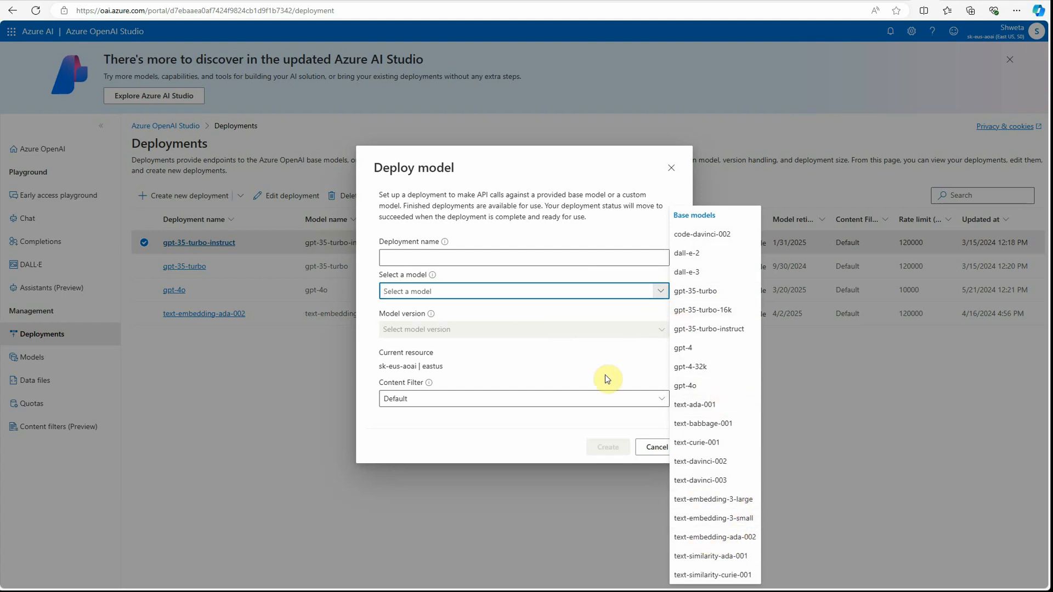
{"action": "left_click", "coordinate": [671, 168]}
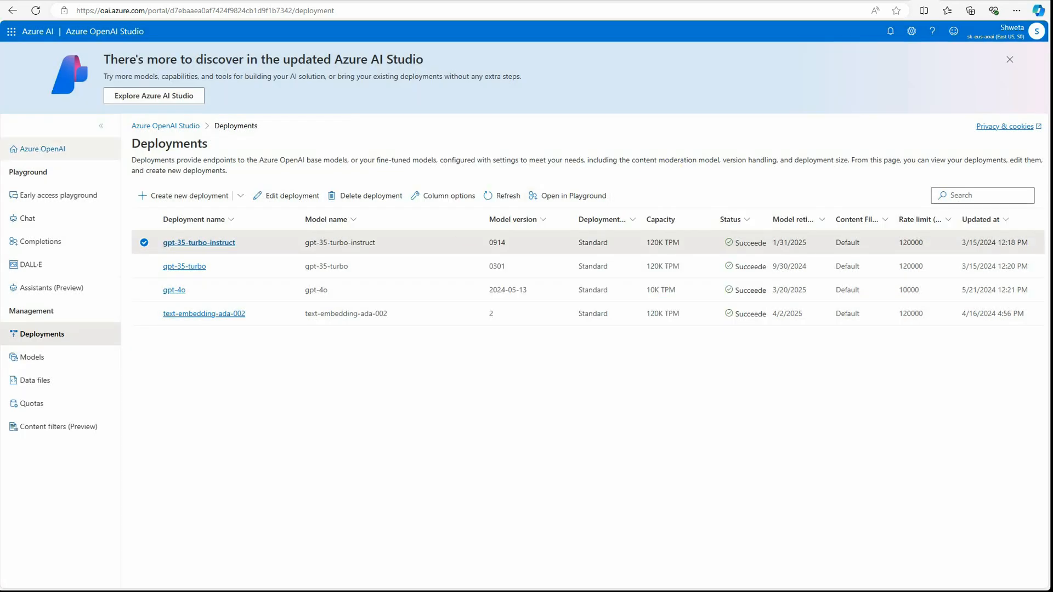
Return to the early access playground and show its Parameters (max response 800, temperature 0.5).
{"action": "left_click", "coordinate": [58, 195]}
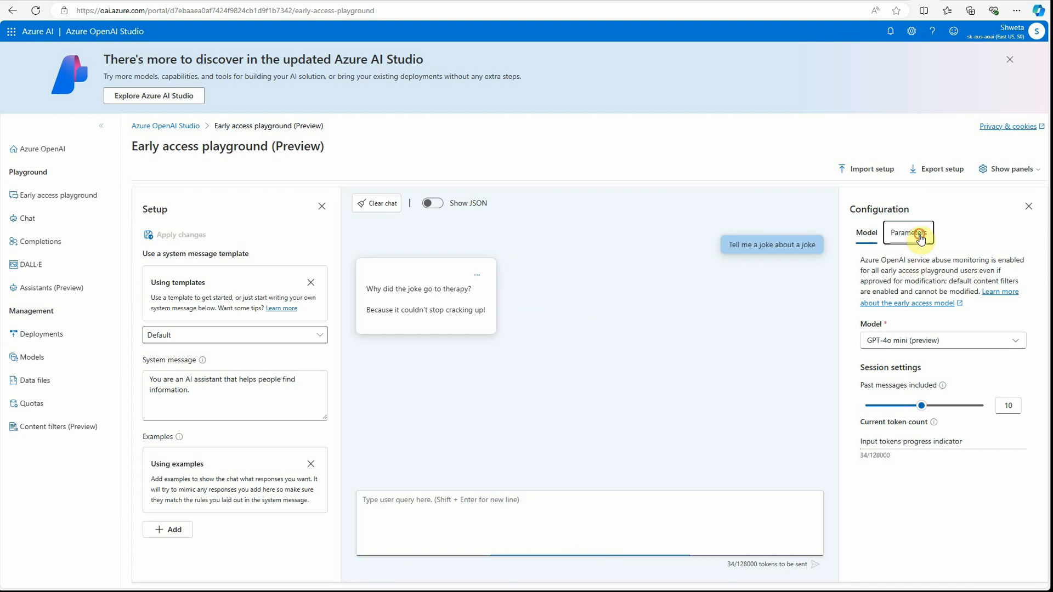
{"action": "left_click", "coordinate": [908, 233]}
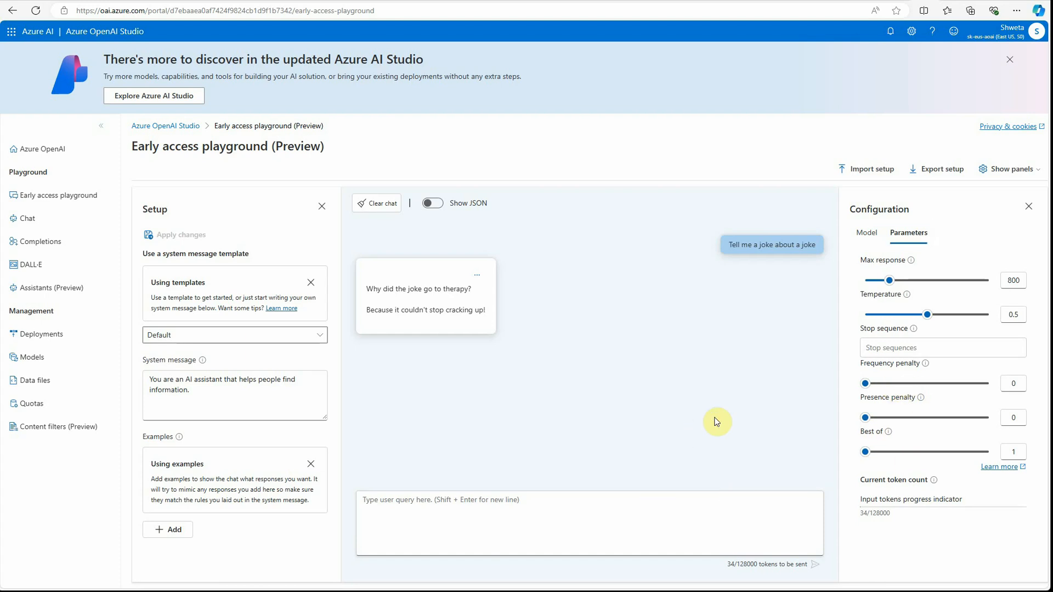
{"action": "mouse_move", "coordinate": [713, 423]}
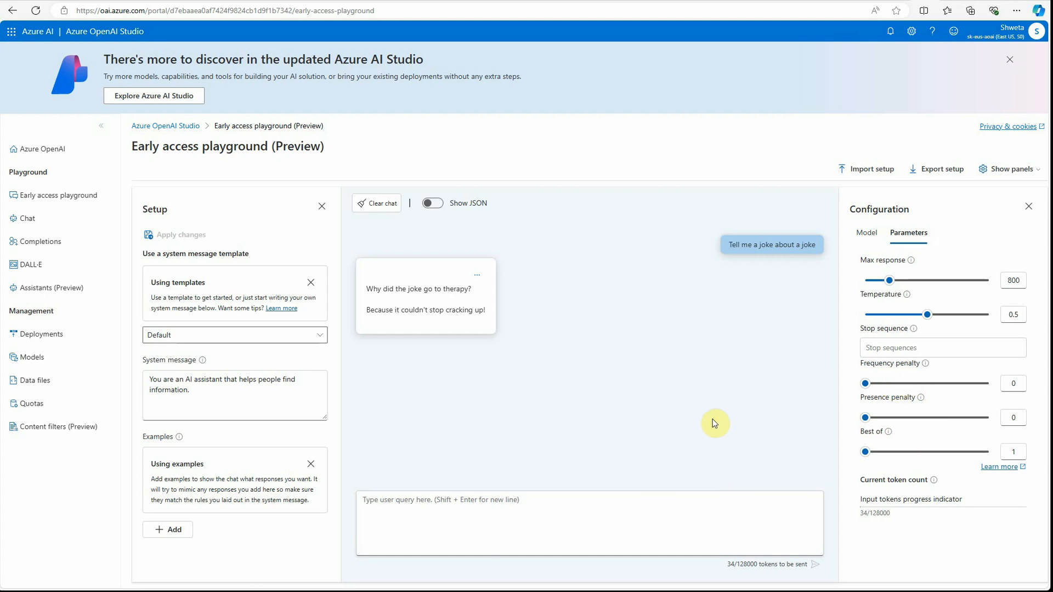
{"action": "mouse_move", "coordinate": [712, 423]}
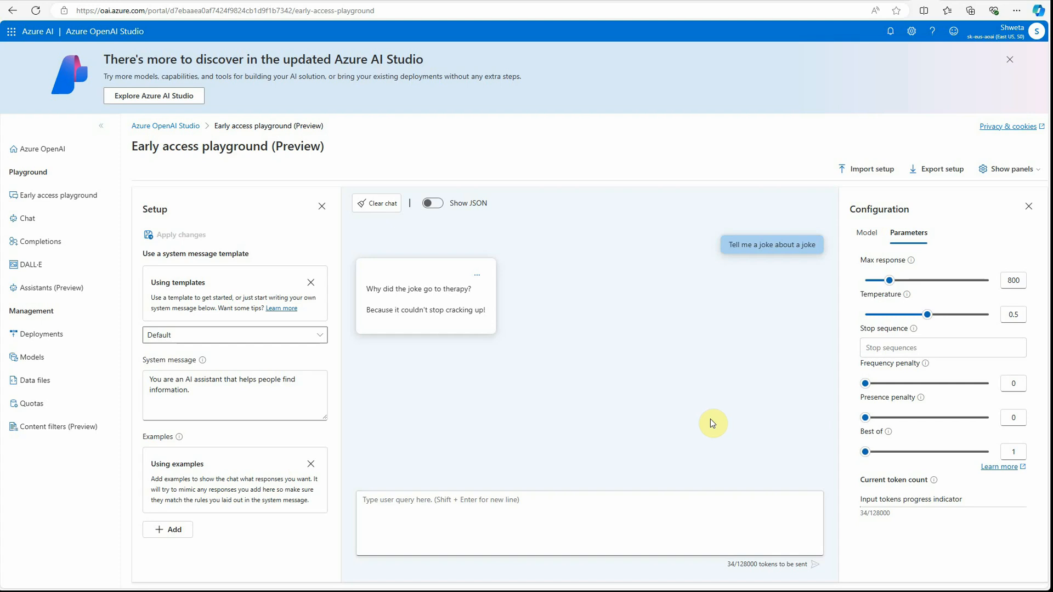